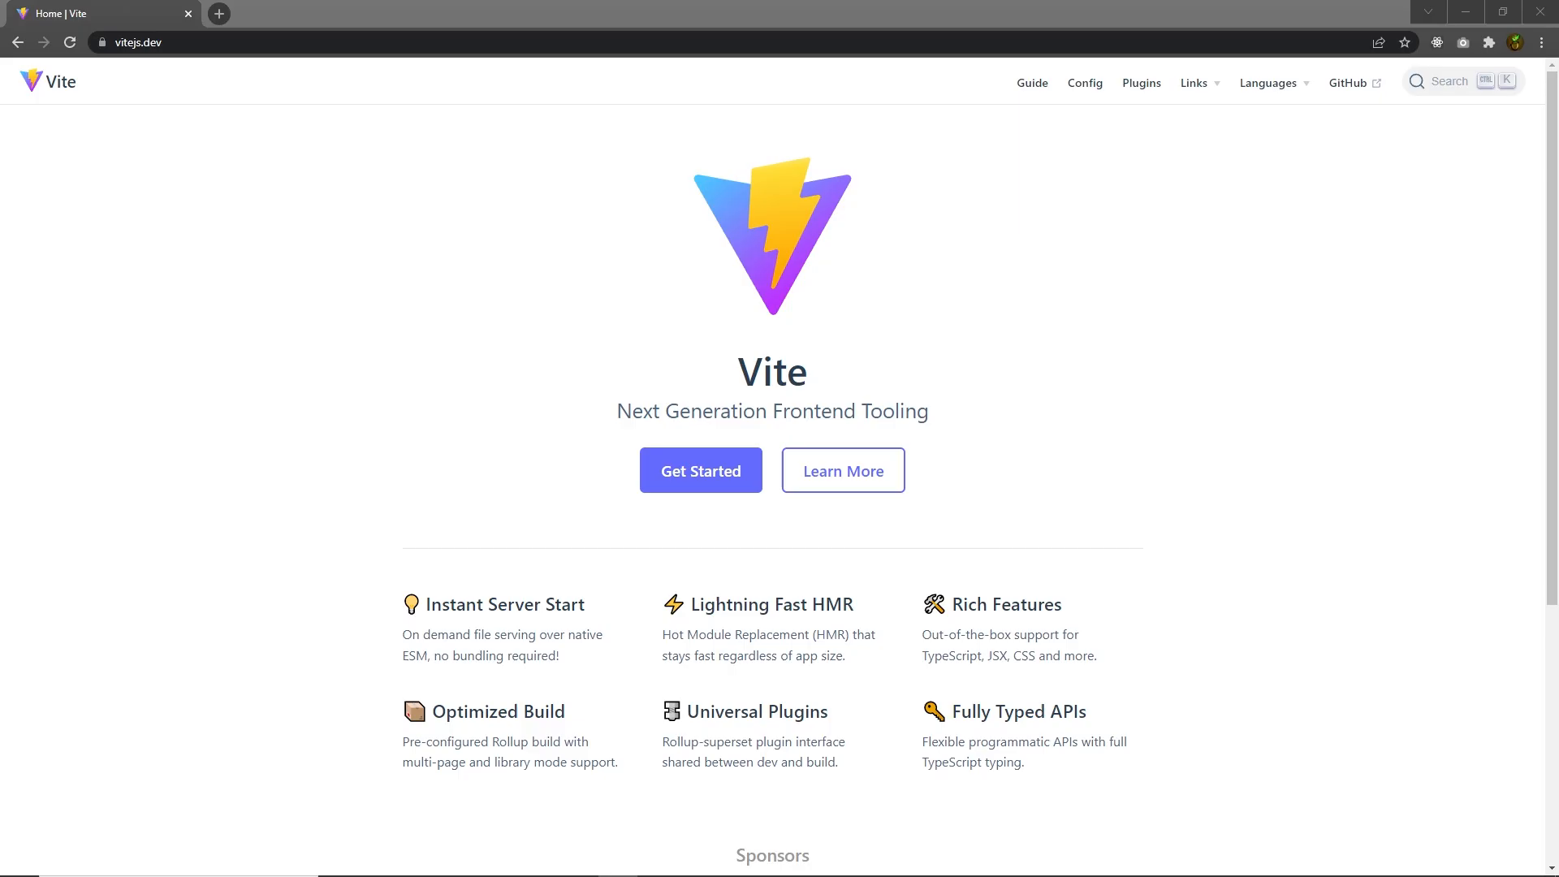
mouse_move(768, 558)
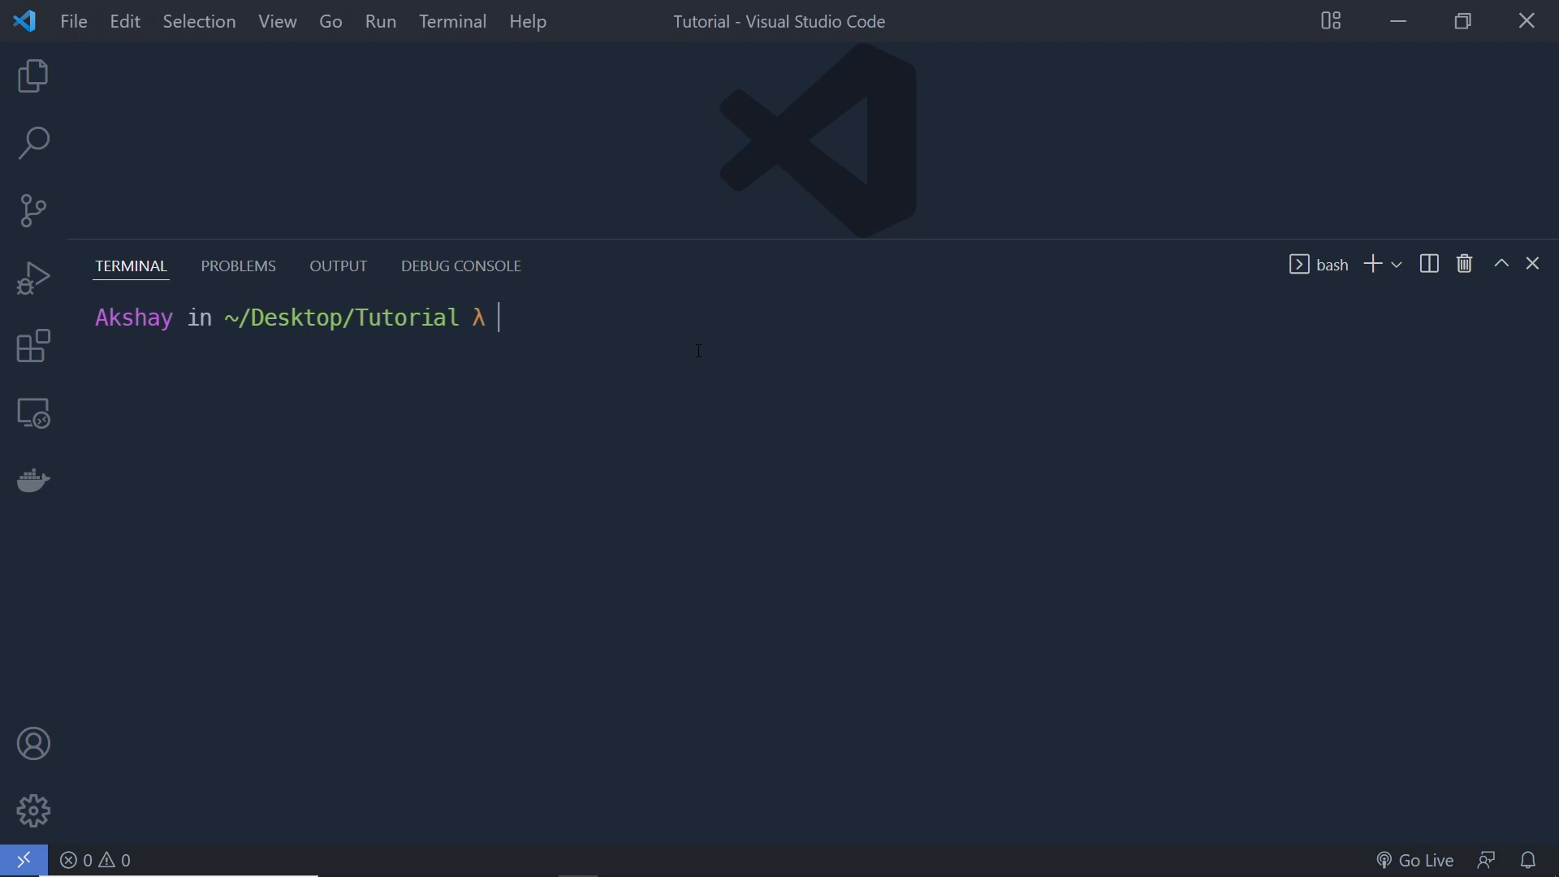
Start the npm create vite@latest scaffolder, accepting the default name vite-project
text(npm)
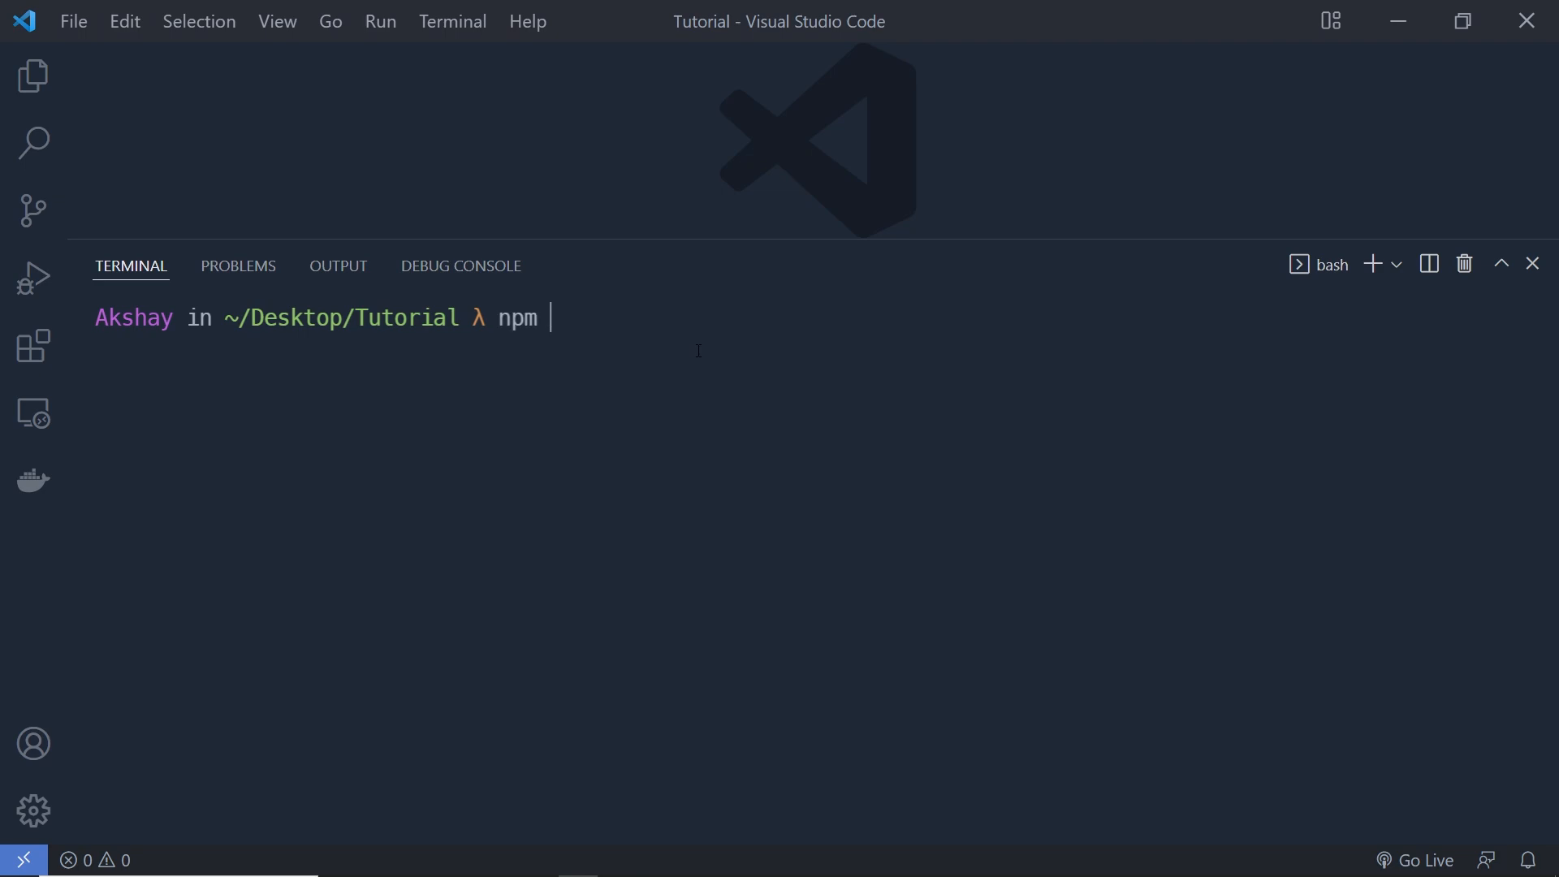
text(create)
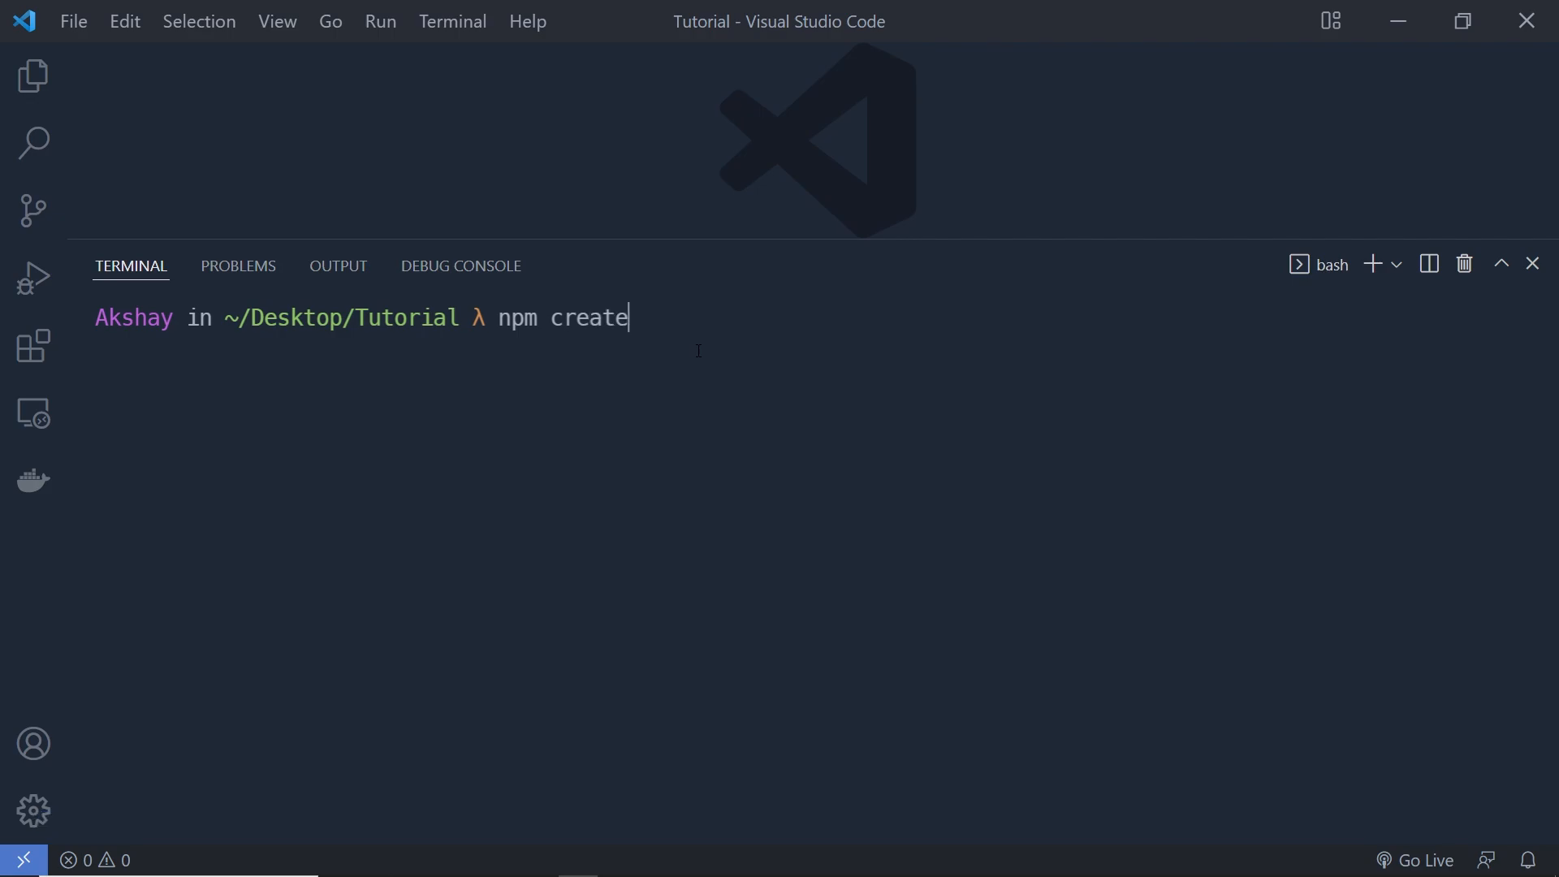
text(vite@latest)
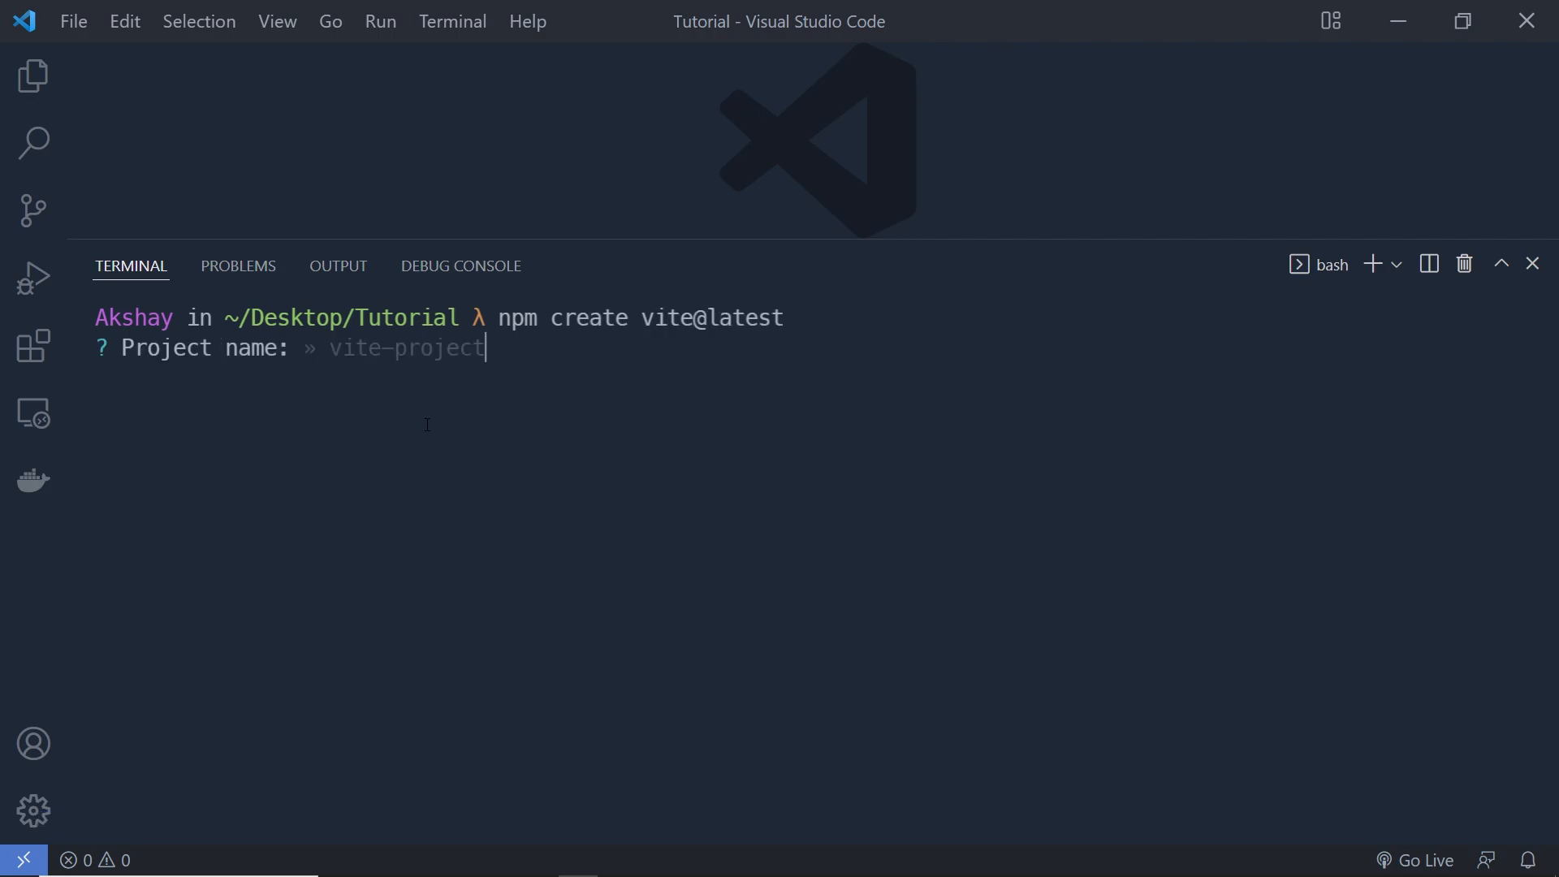
mouse_move(468, 424)
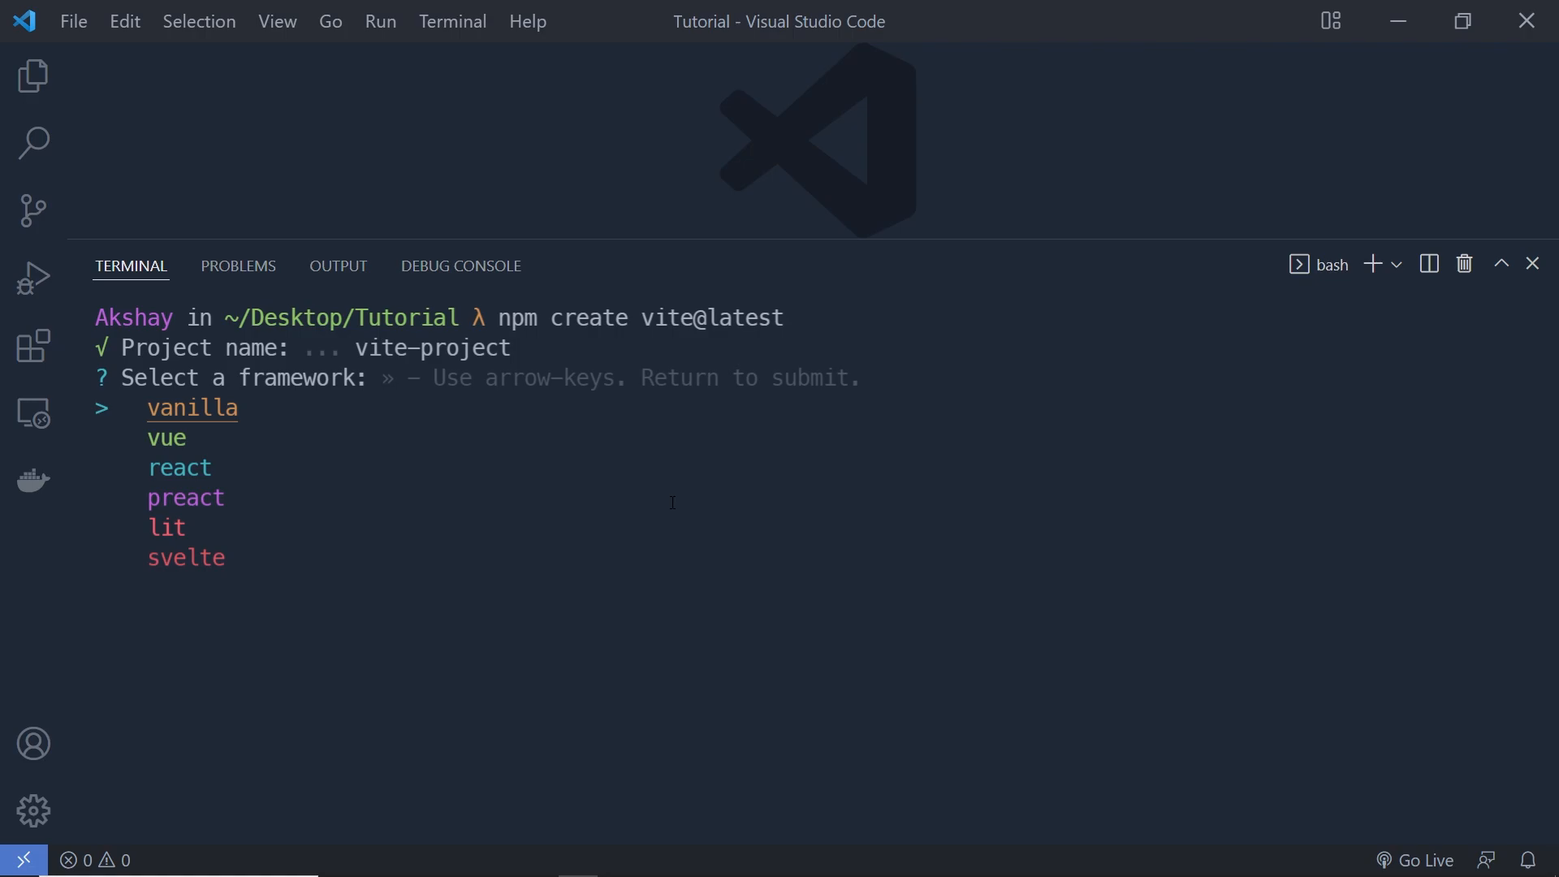
Choose the vanilla framework and the plain vanilla (non-TypeScript) variant
key(Down)
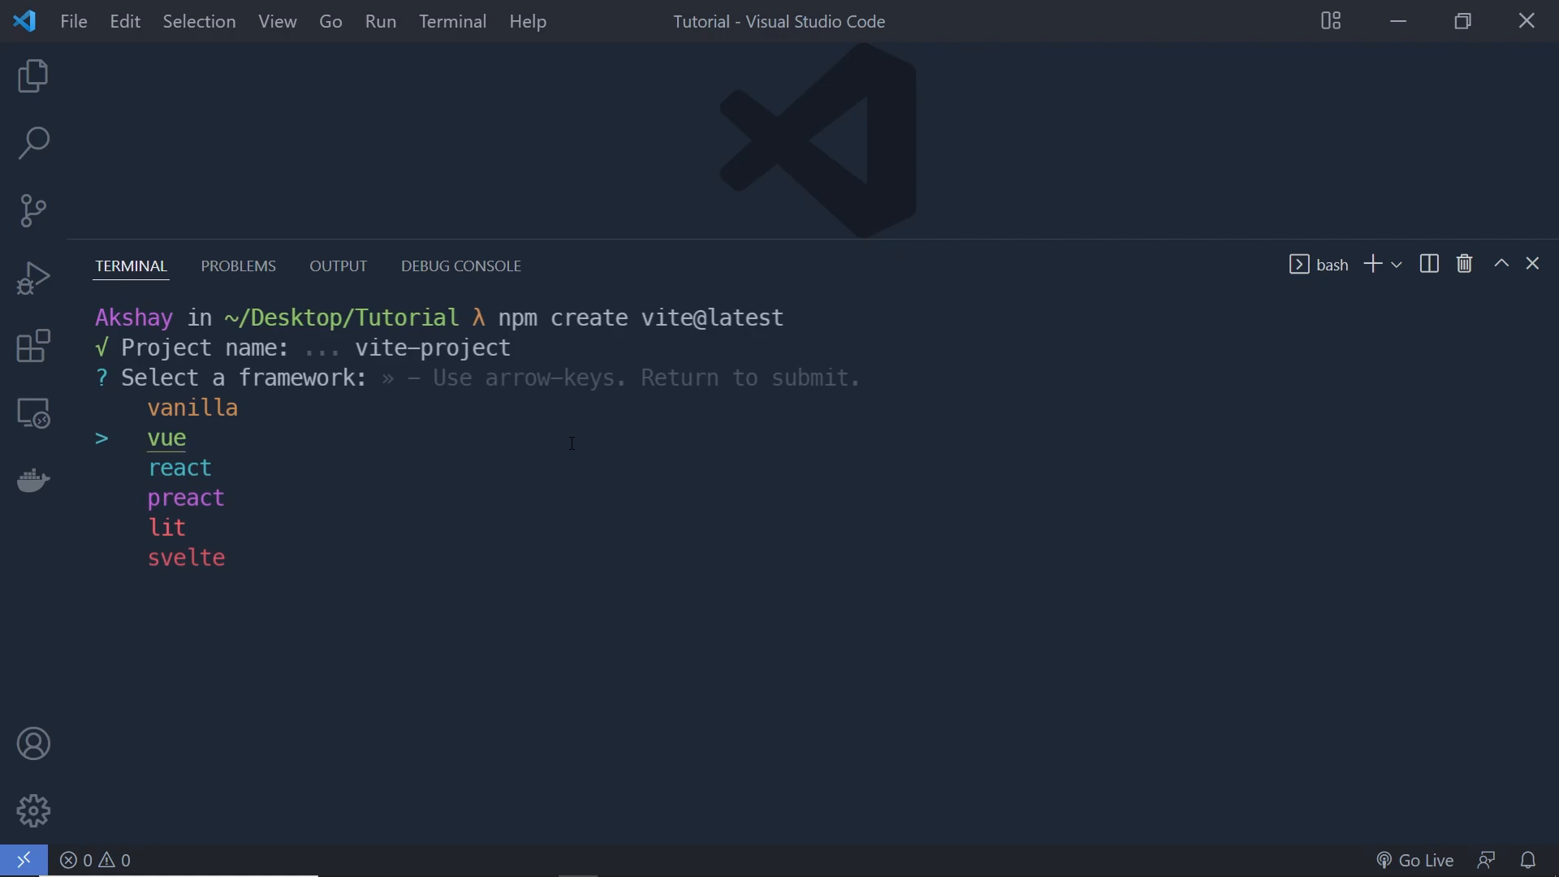
key(Up)
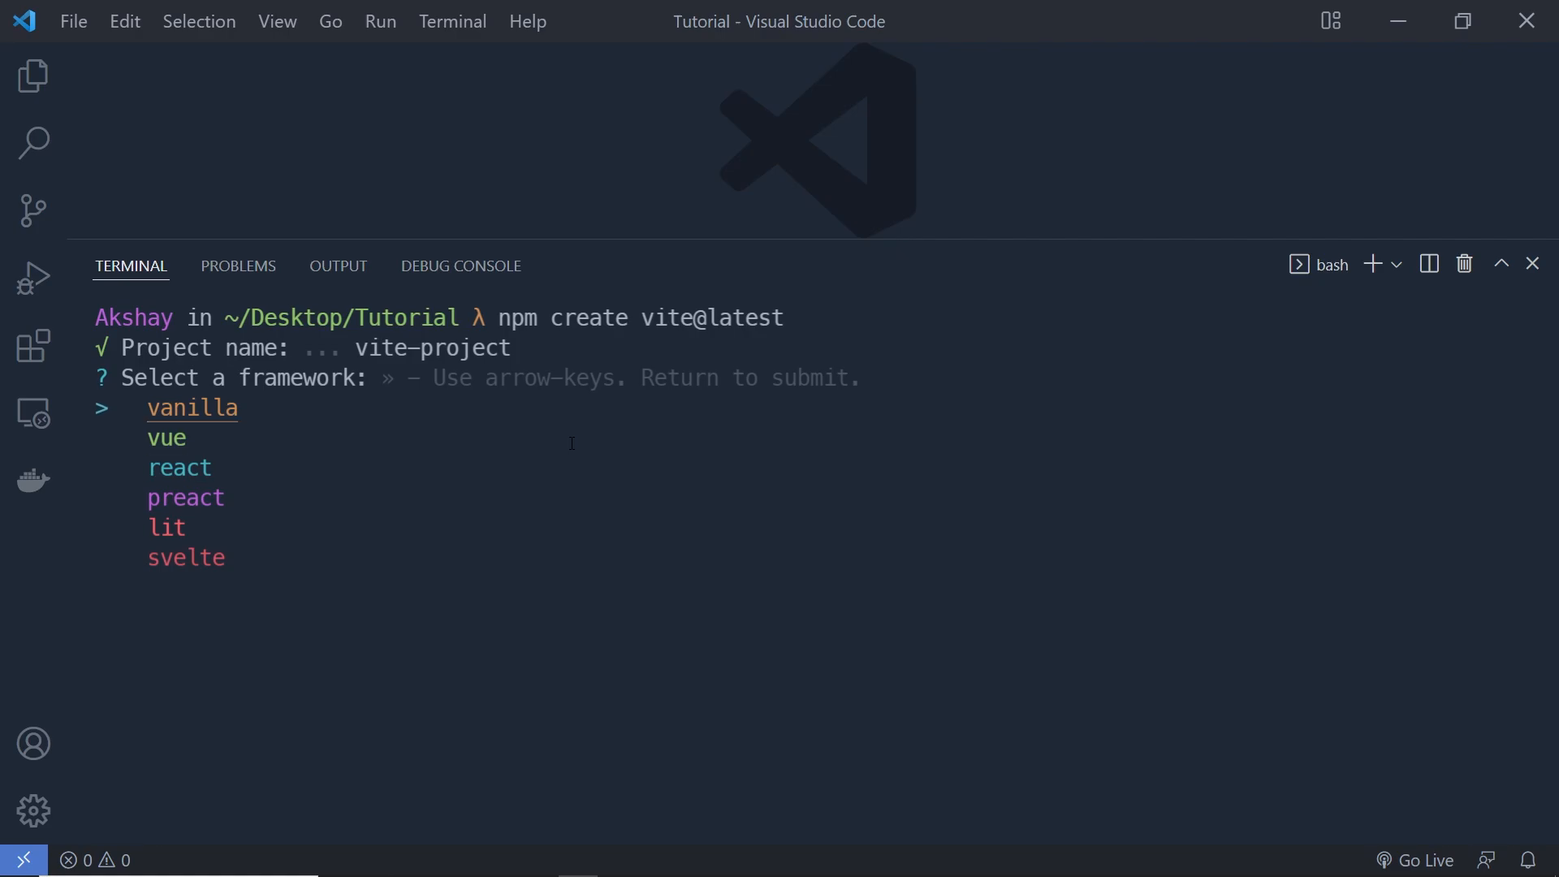
key(Return)
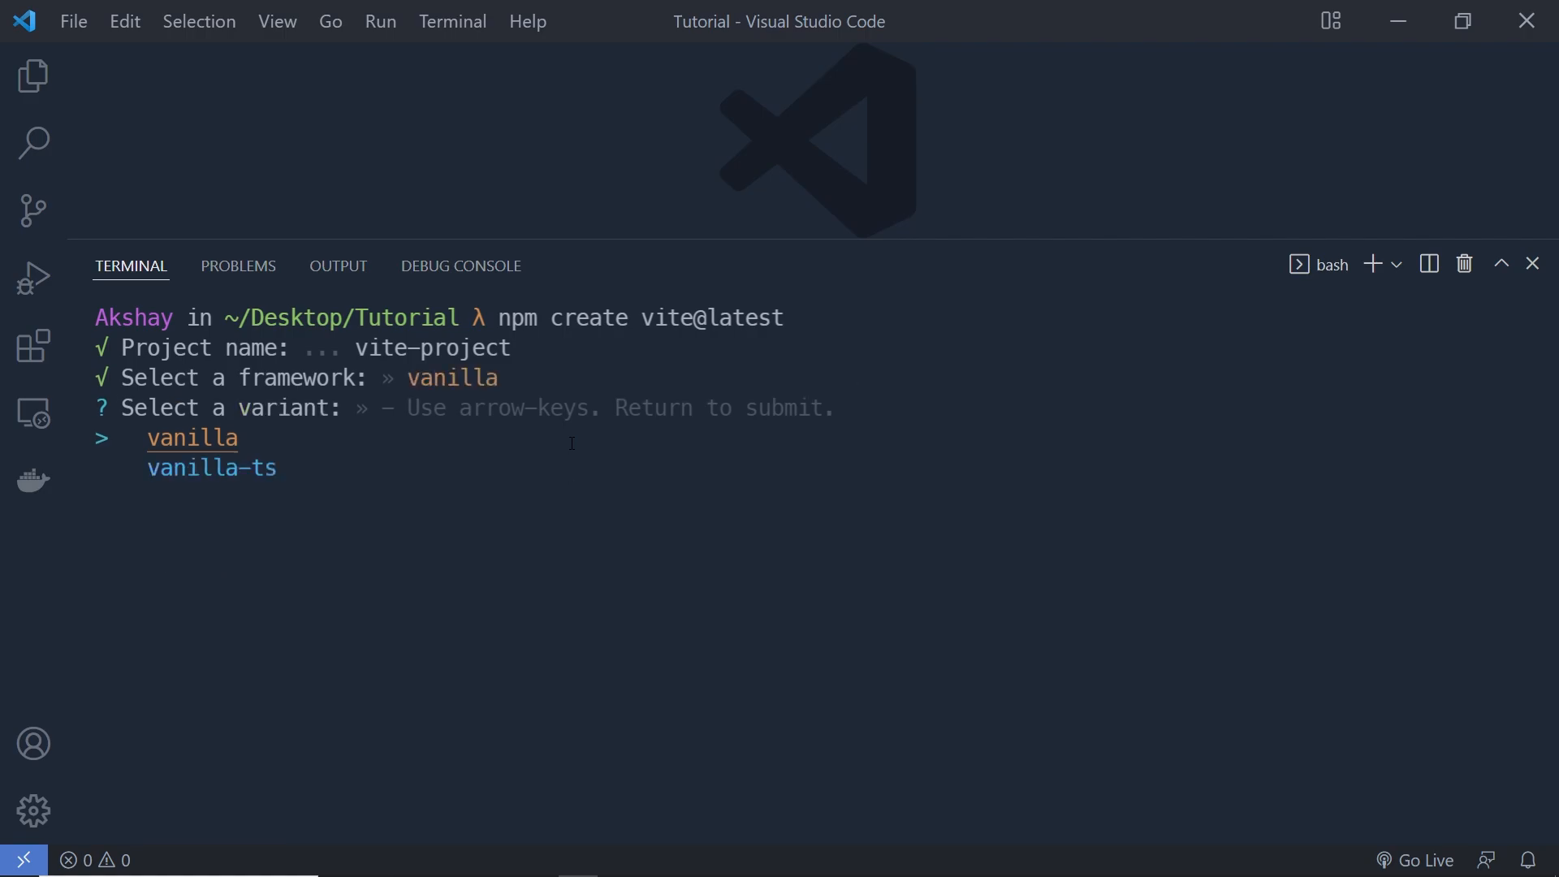
key(Down)
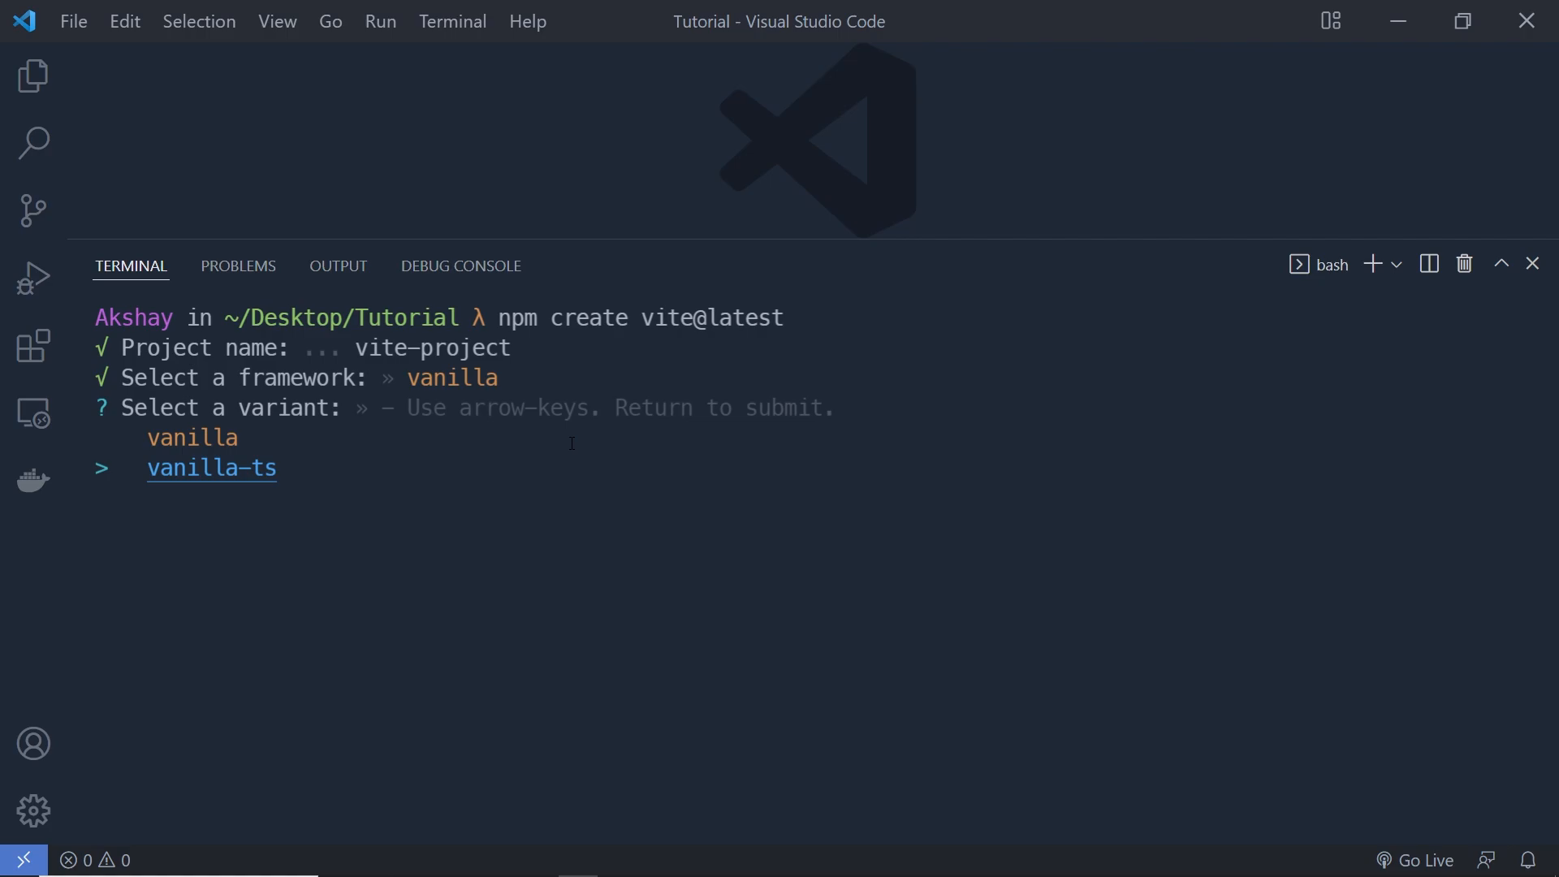
key(Up)
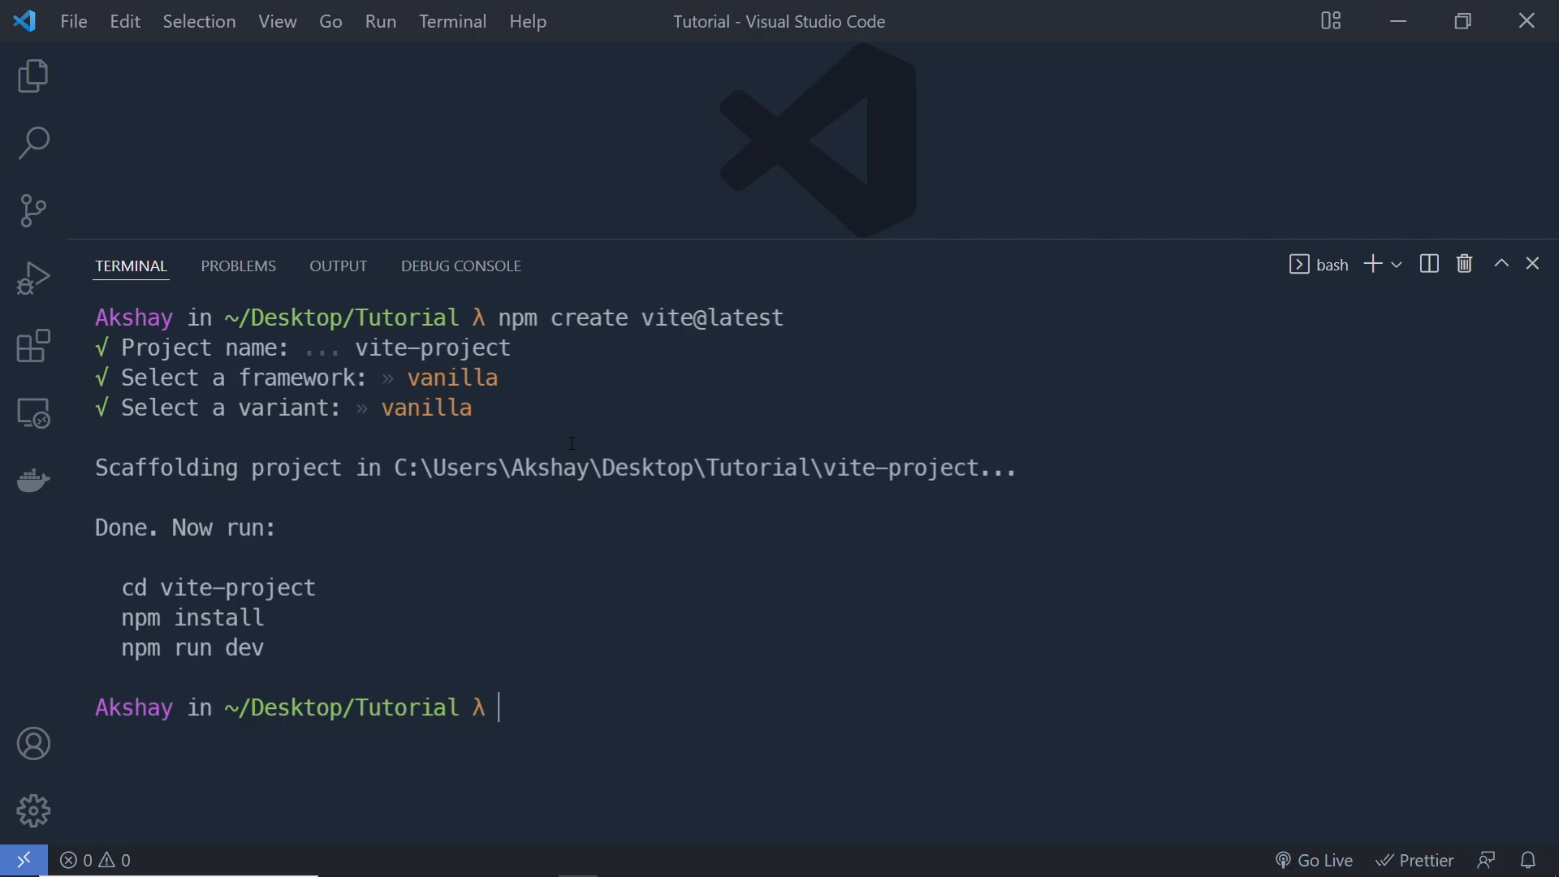
Move into vite-project and run npm install to add its dependencies
text(cd vite-project)
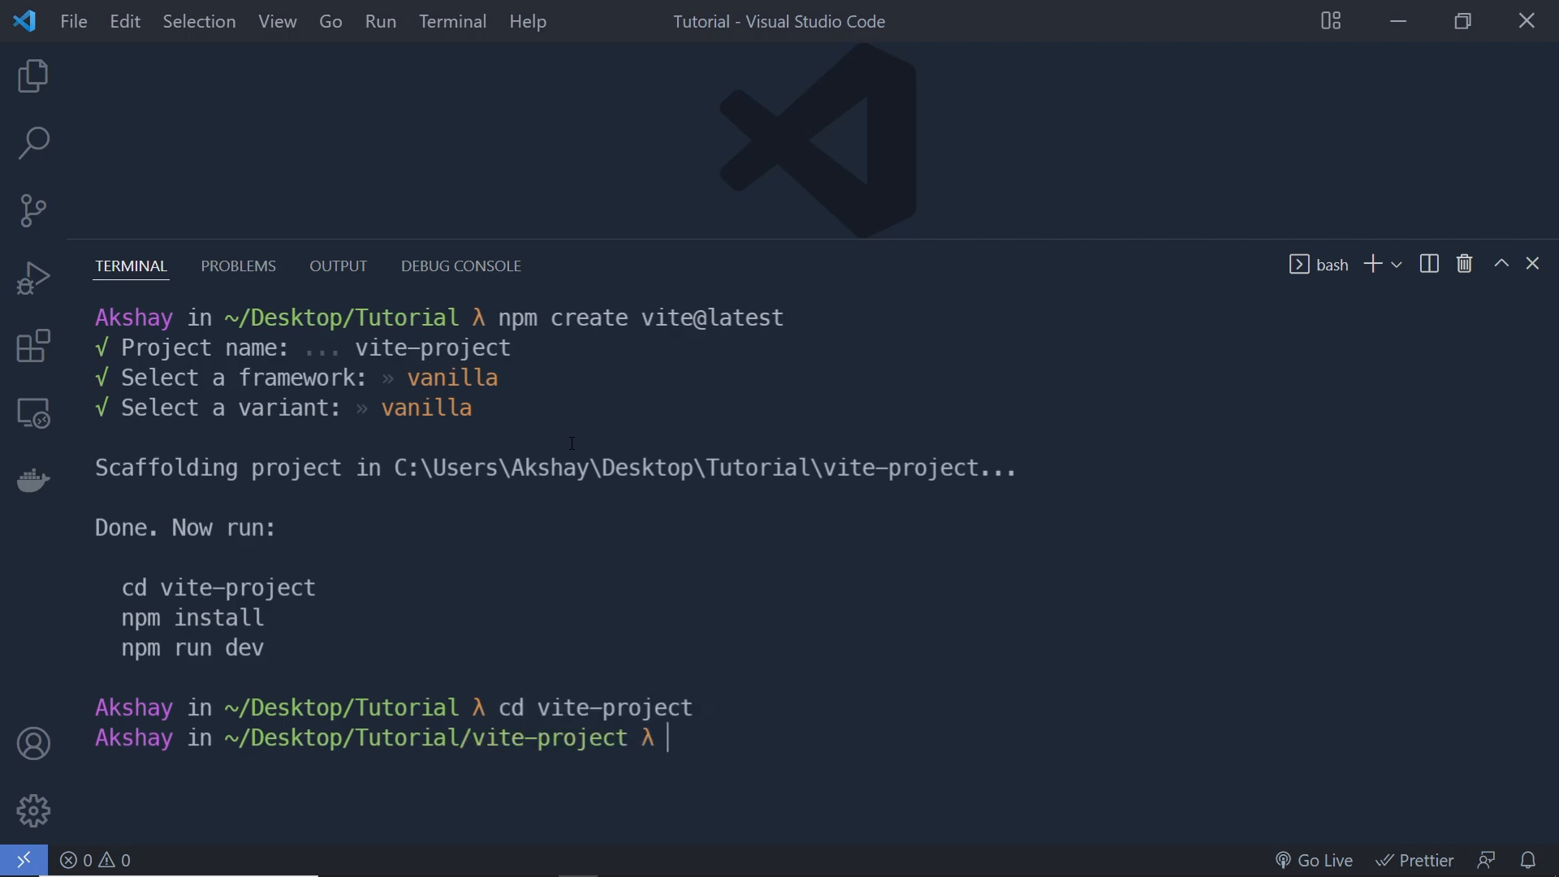
text(npm)
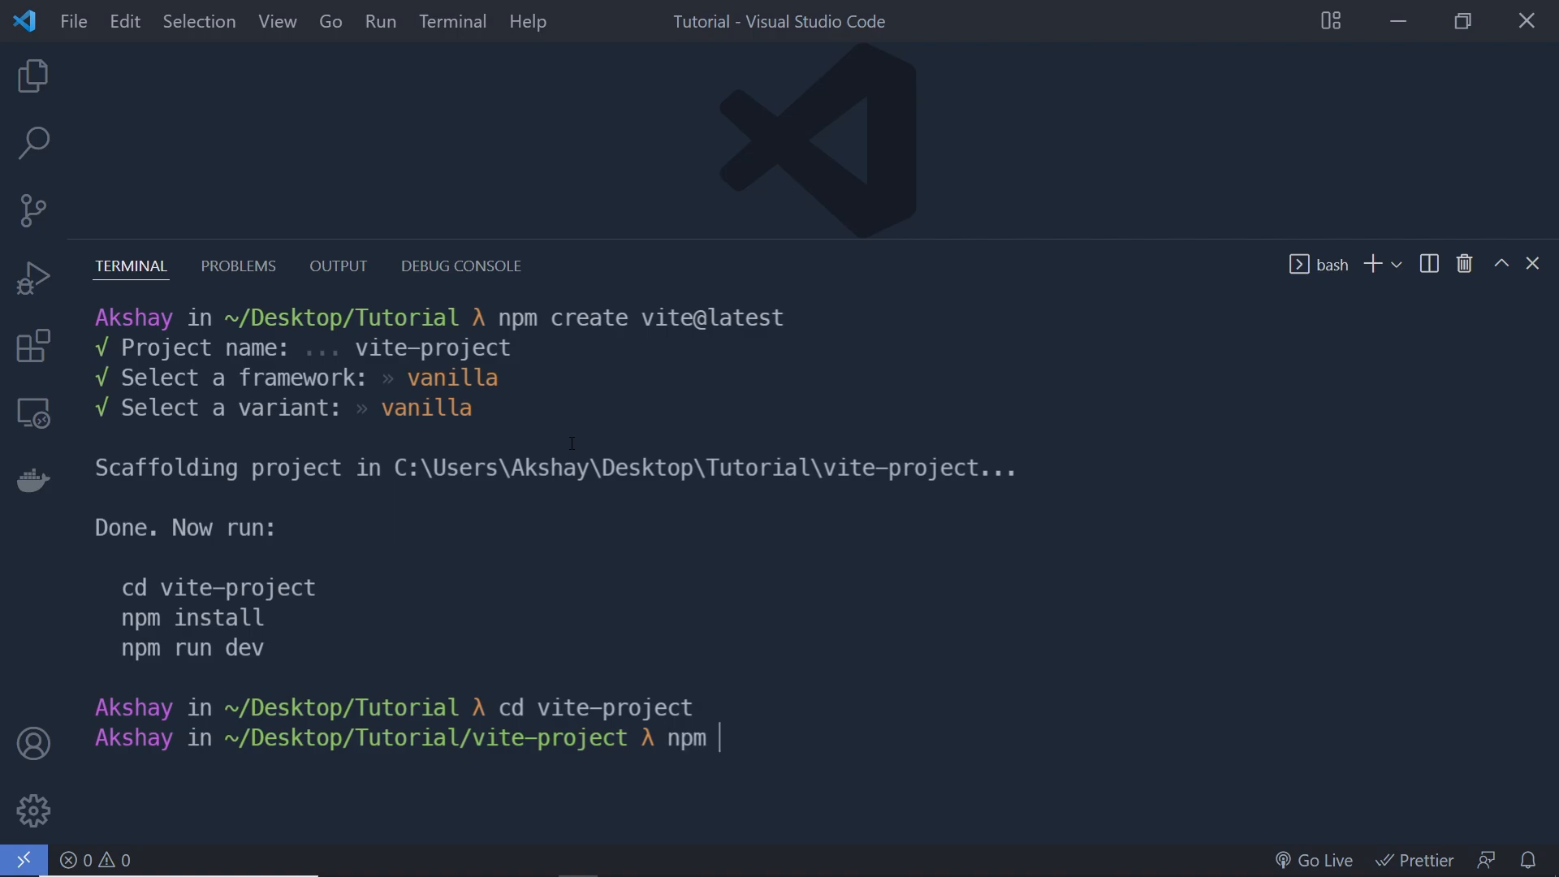
text(i)
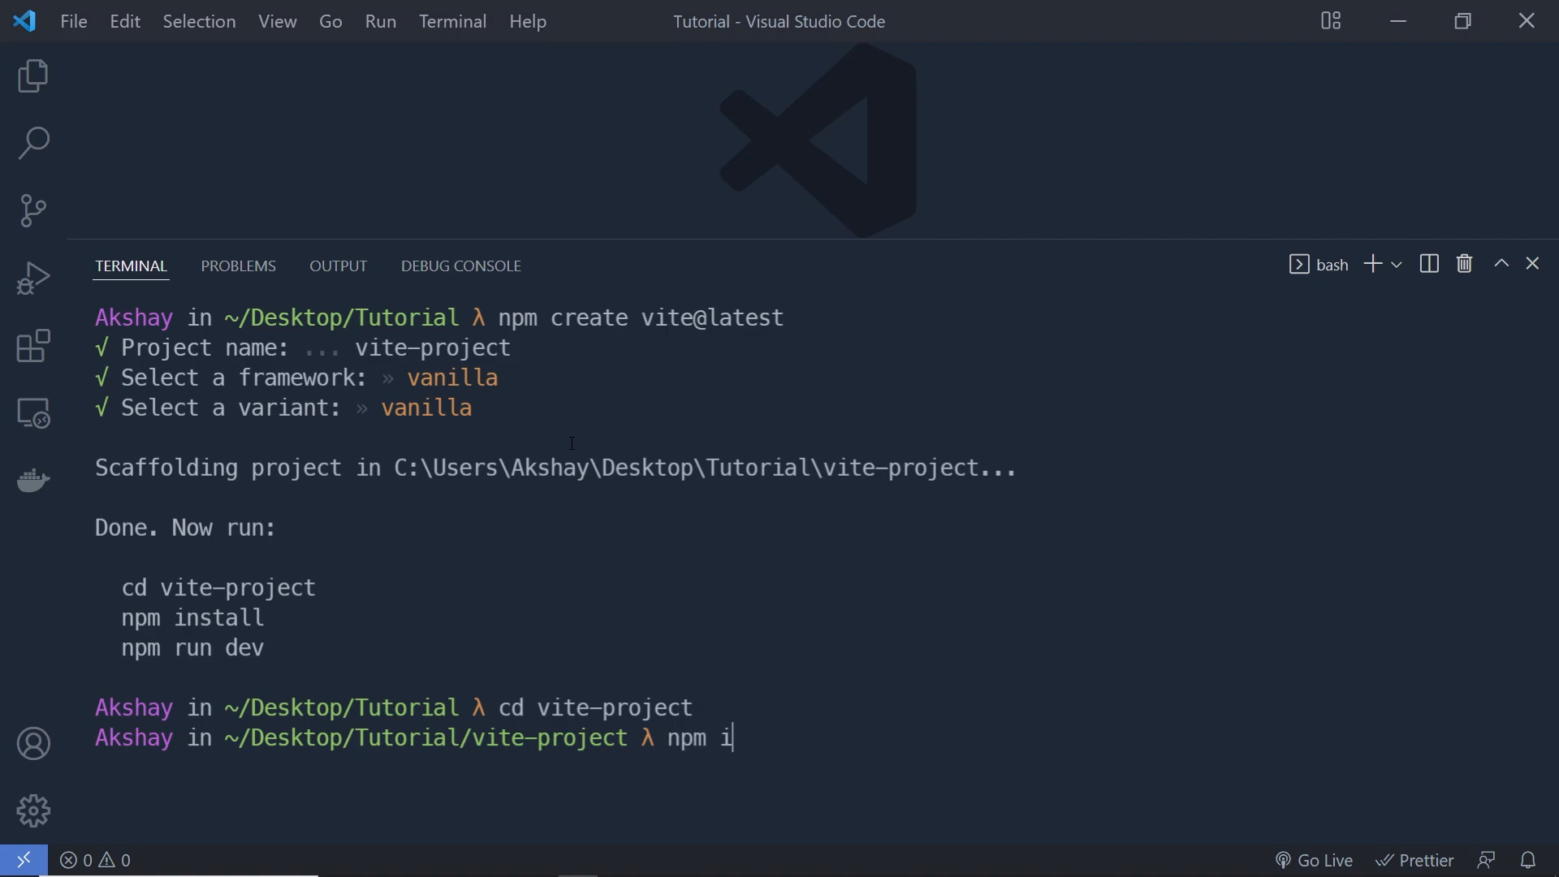
text(nstall)
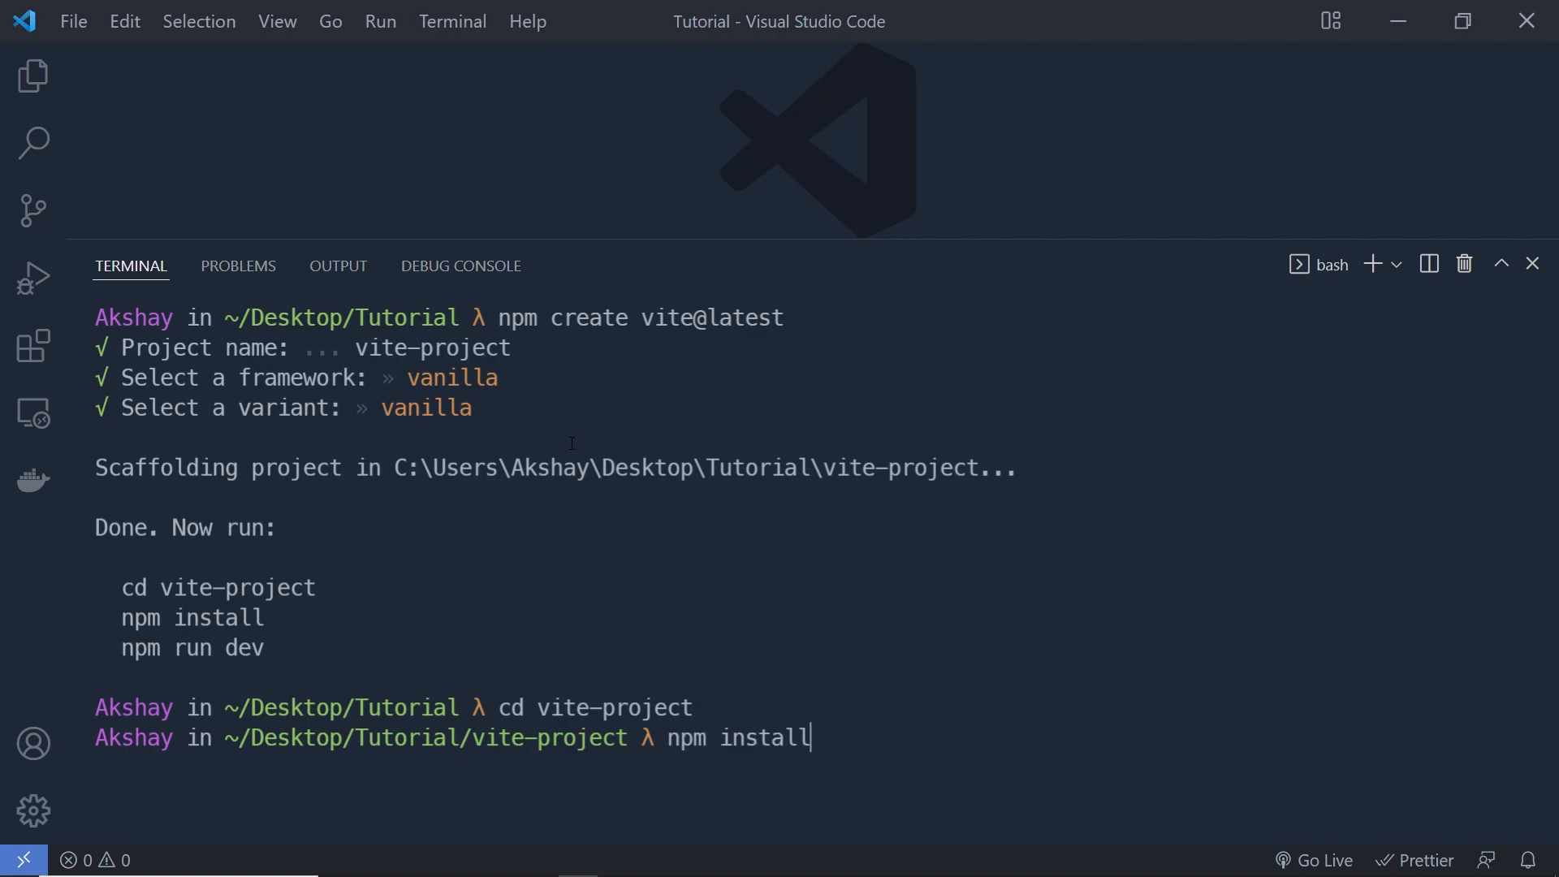
key(enter)
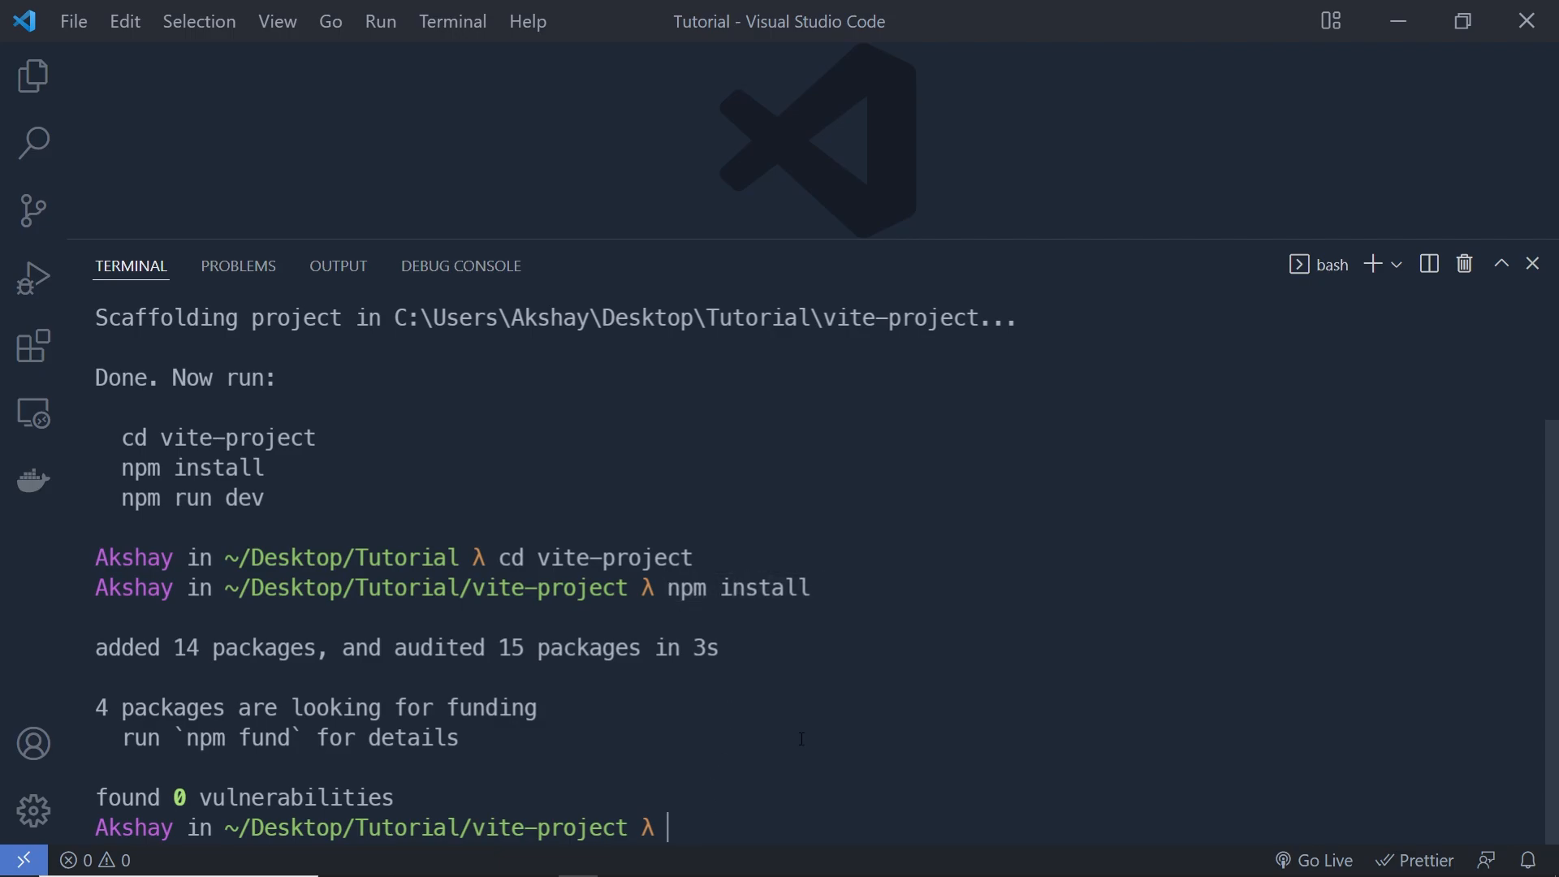
Run npm run dev to start the vite-project dev server on localhost:3000
double_click(198, 497)
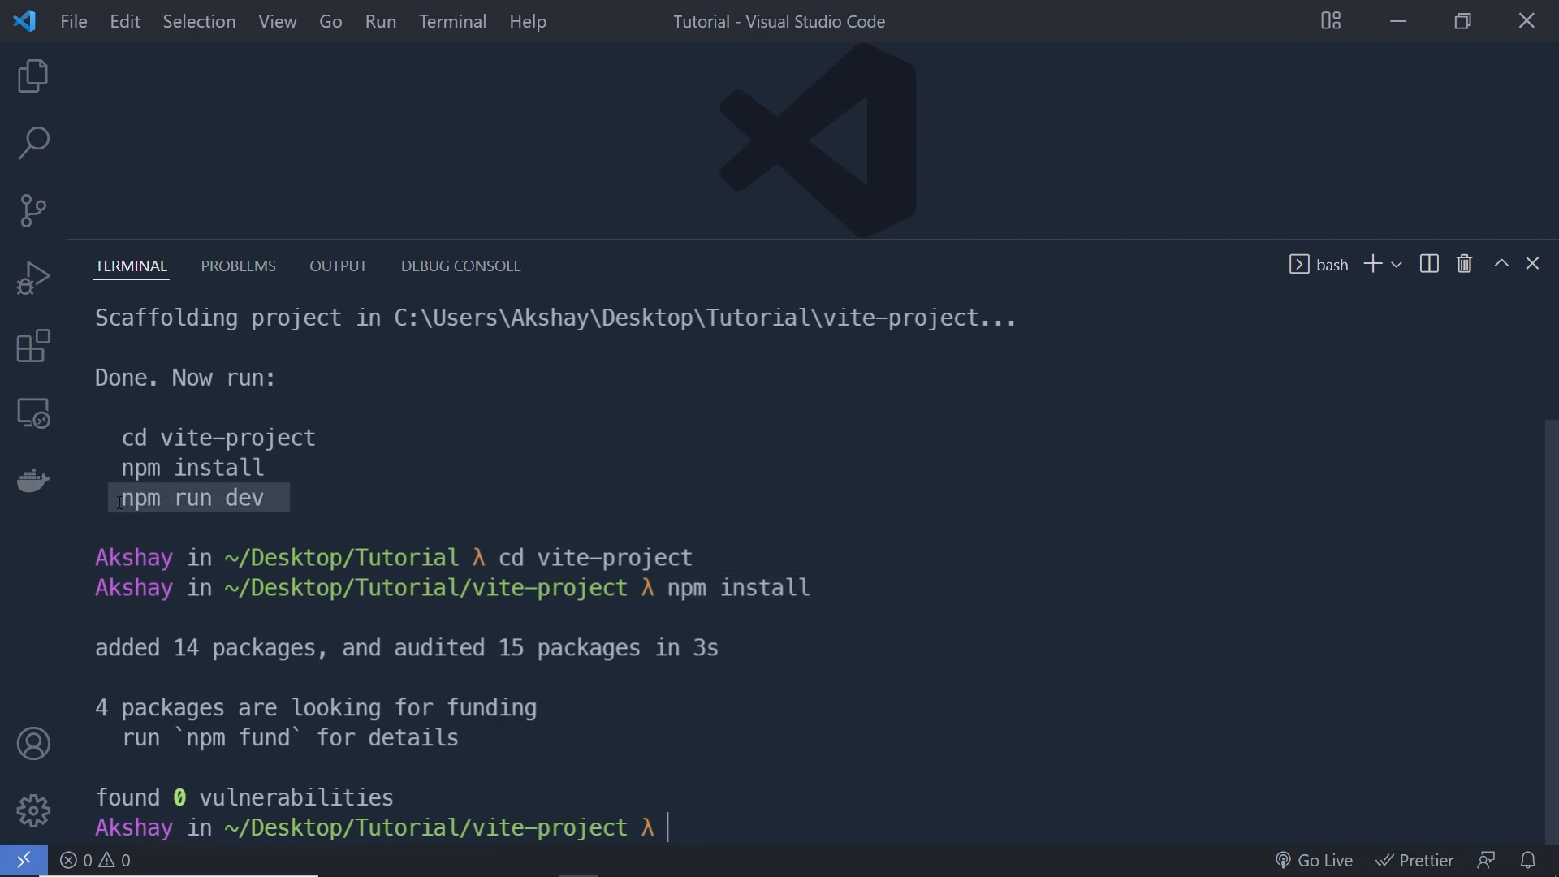
text(npm)
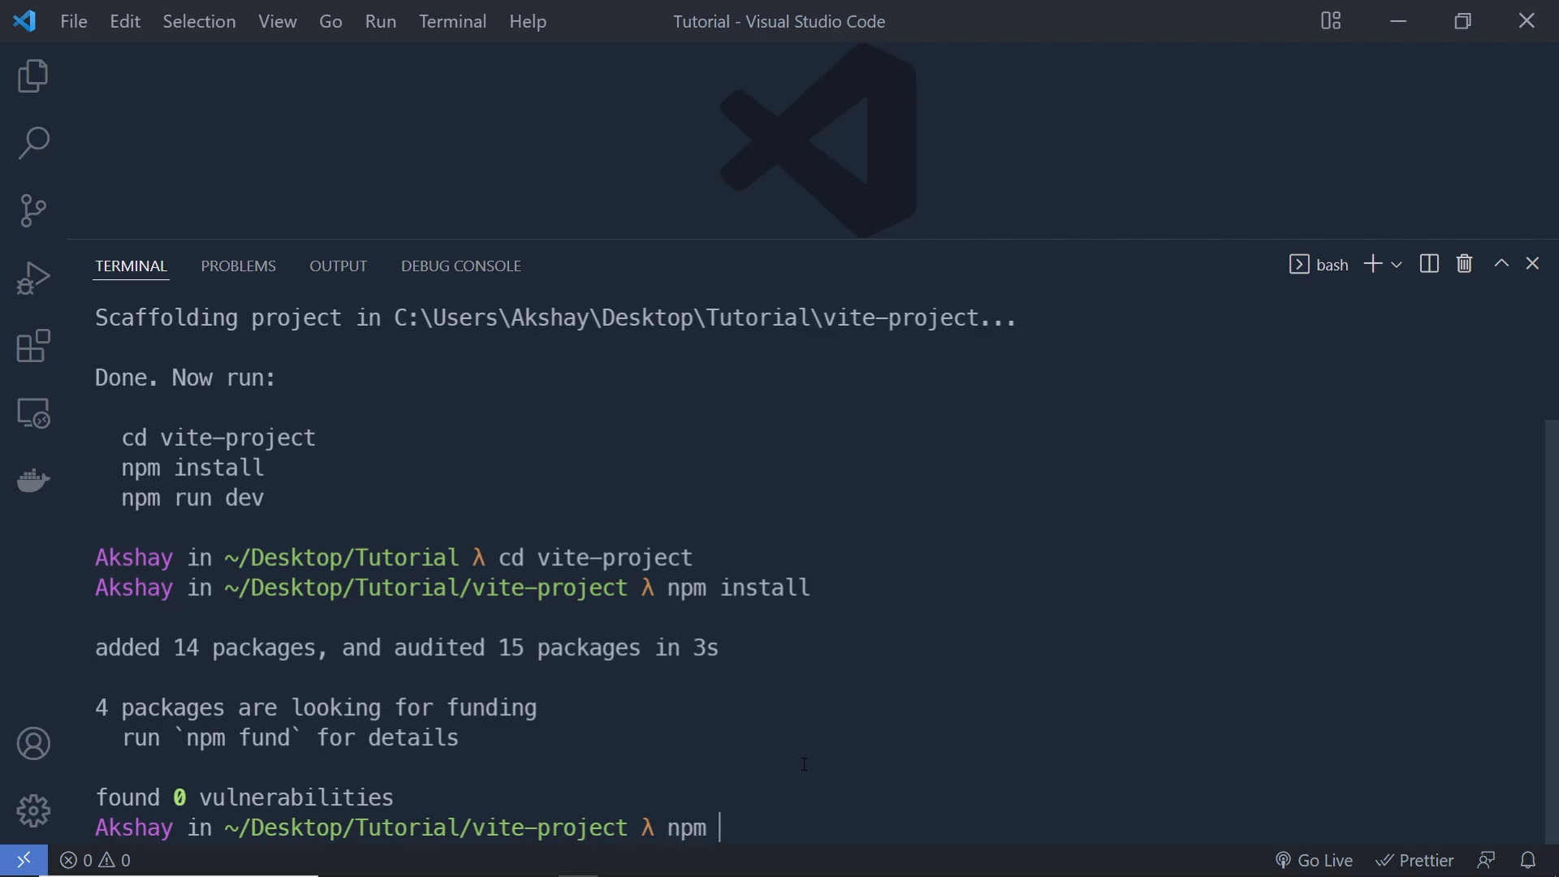
text(run dev)
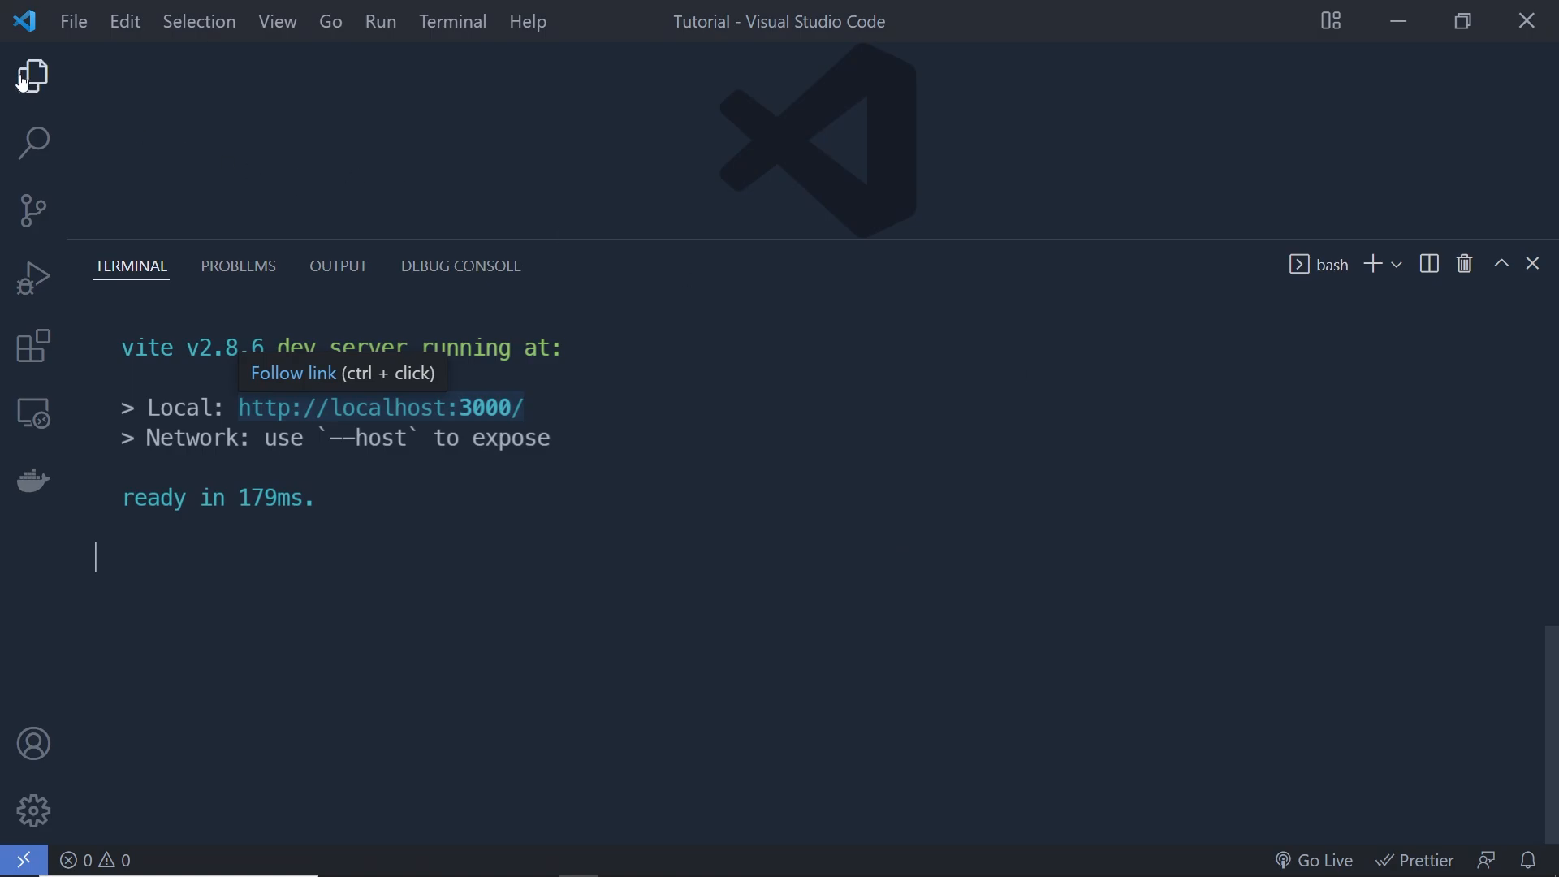
Edit main.js in vite-project so the h1 heading reads Hello World
click(33, 75)
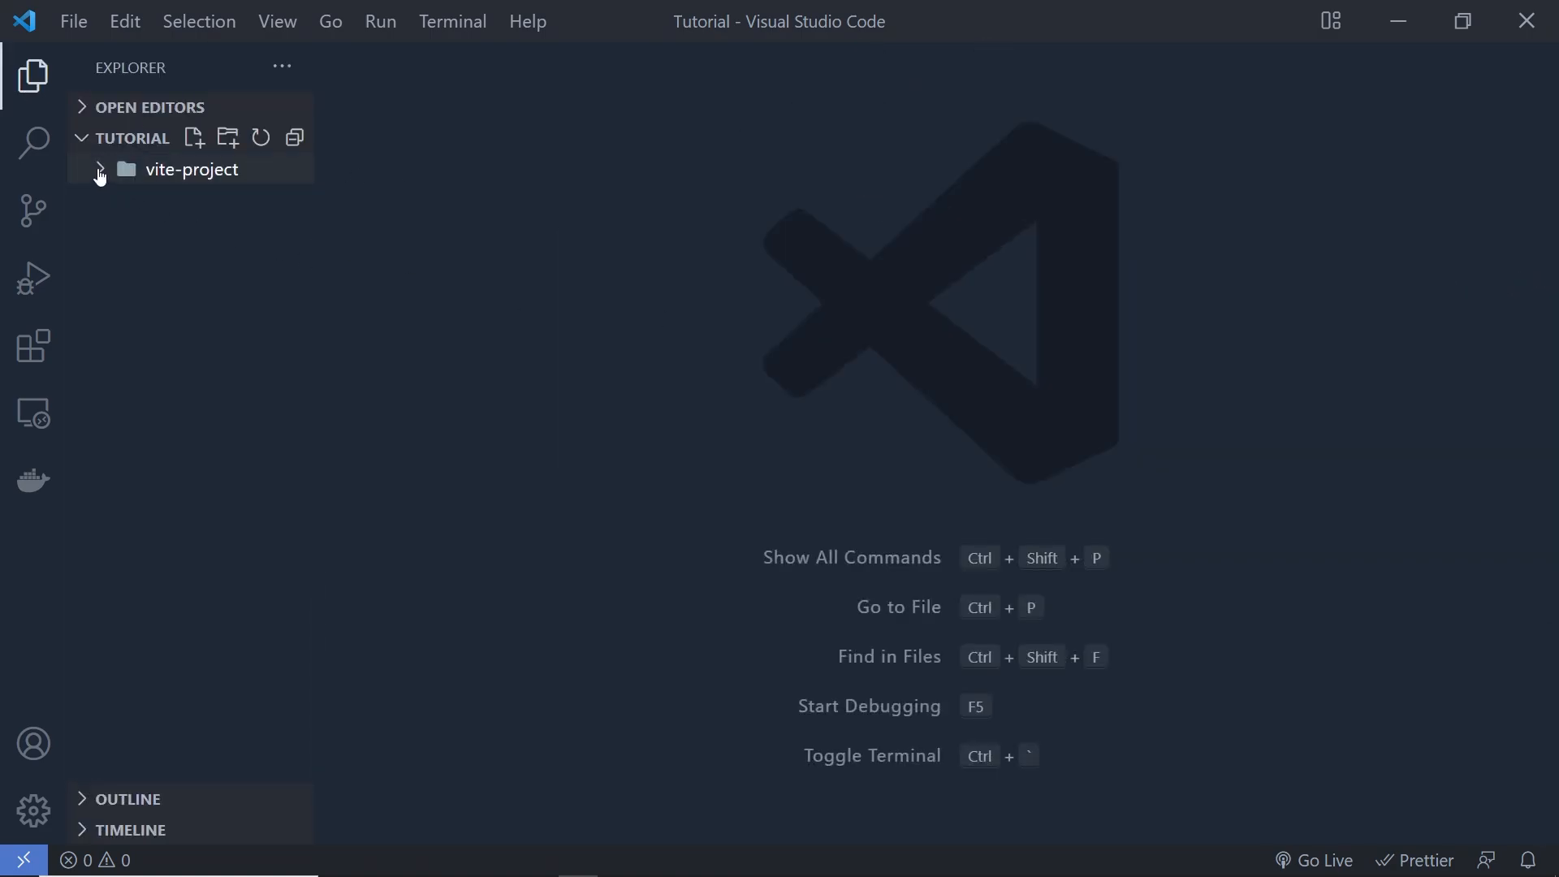
click(191, 169)
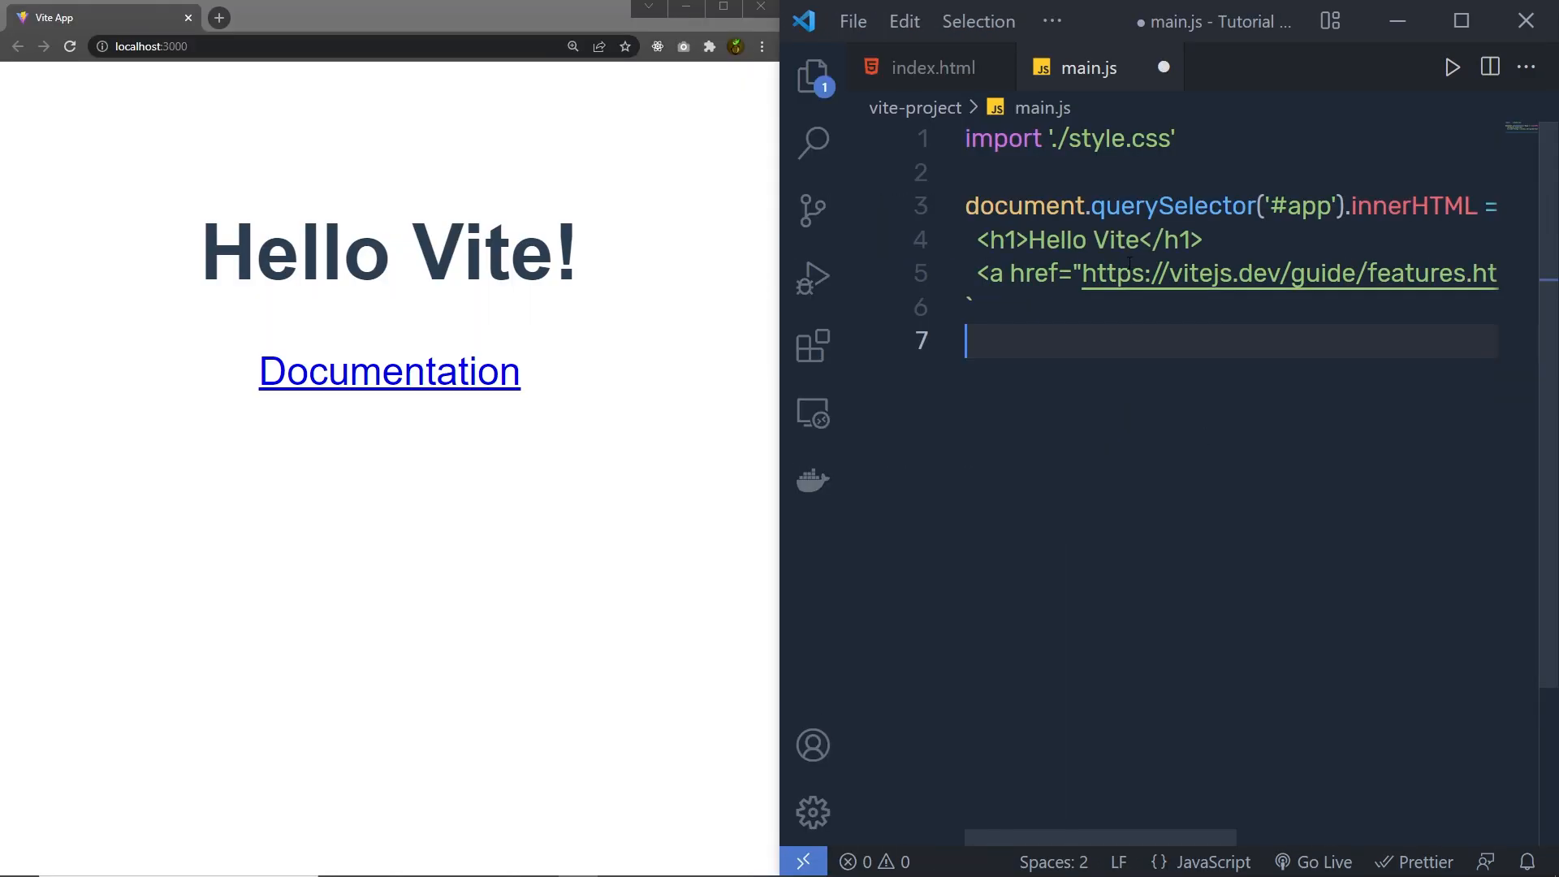
text(W)
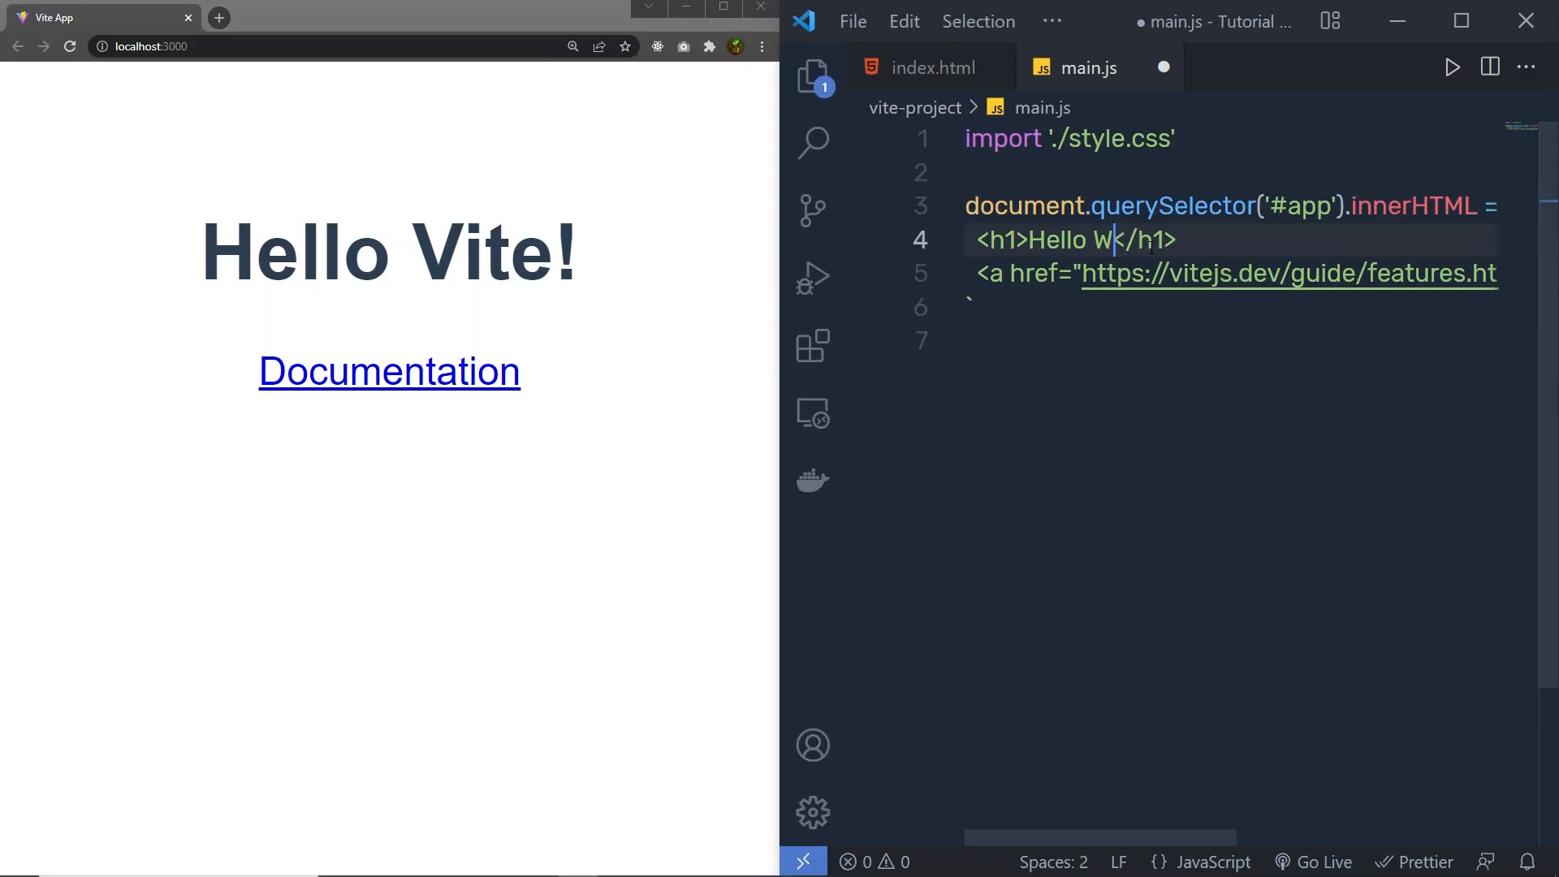
text(orld)
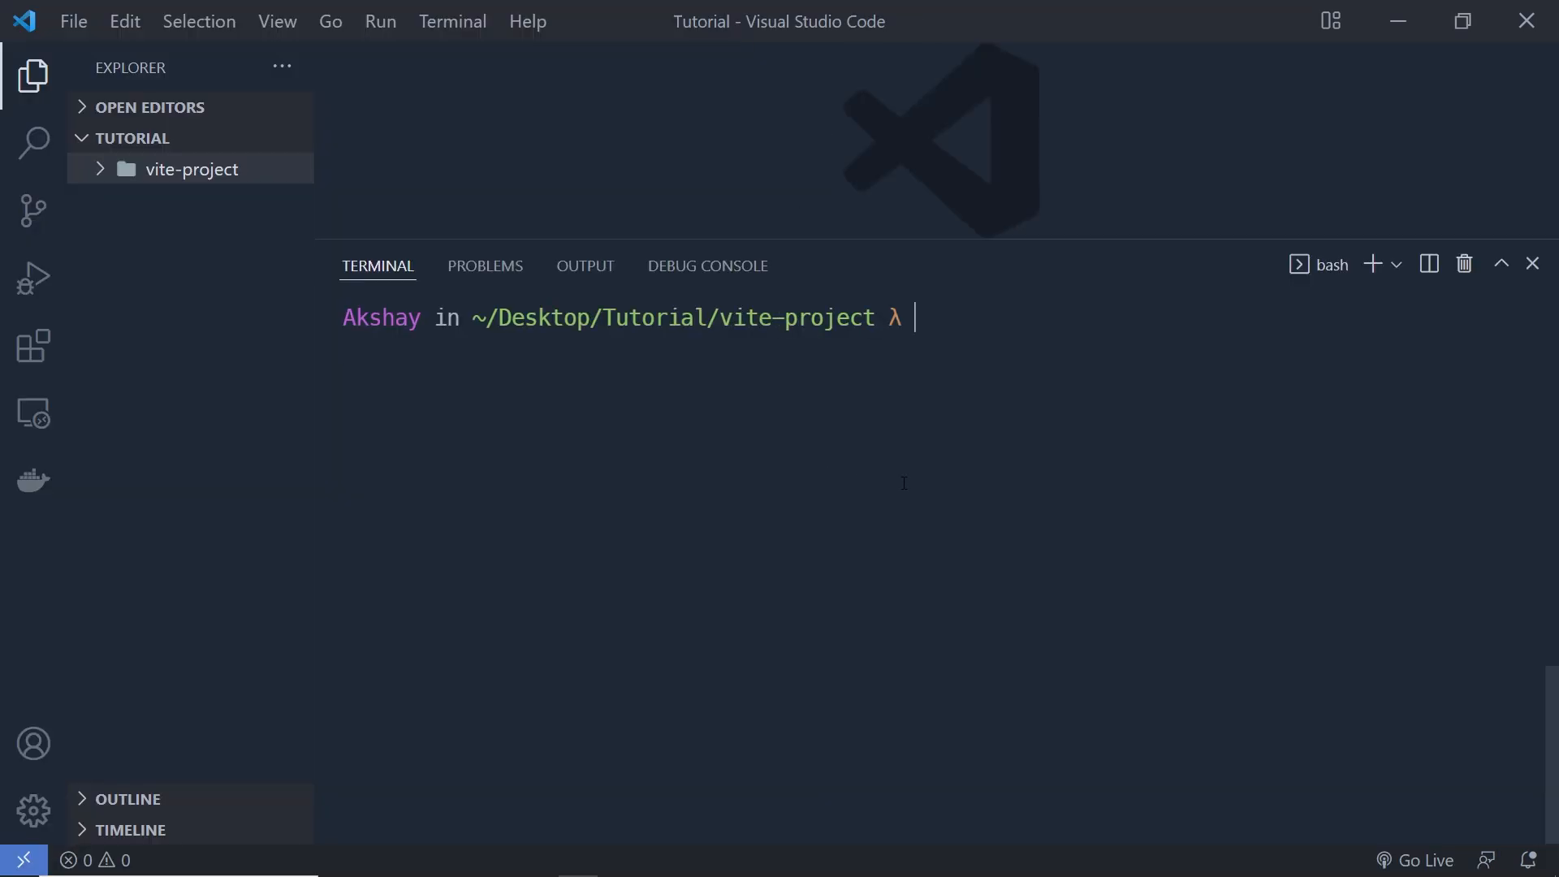
Write npm create vite@latest with the project name react-app
text(npm create @)
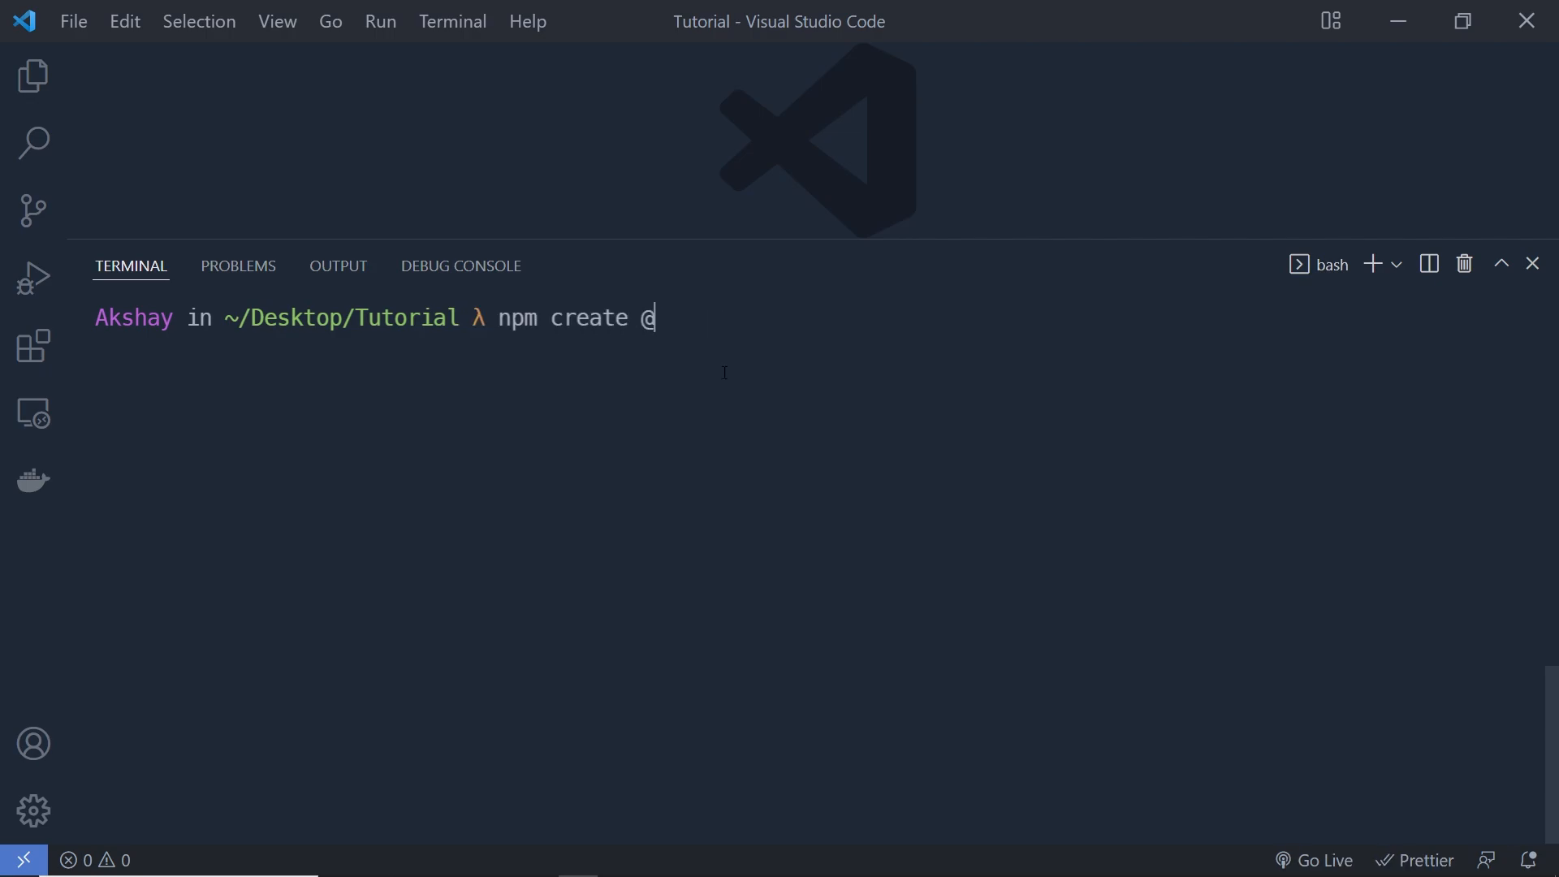
text(vite@la)
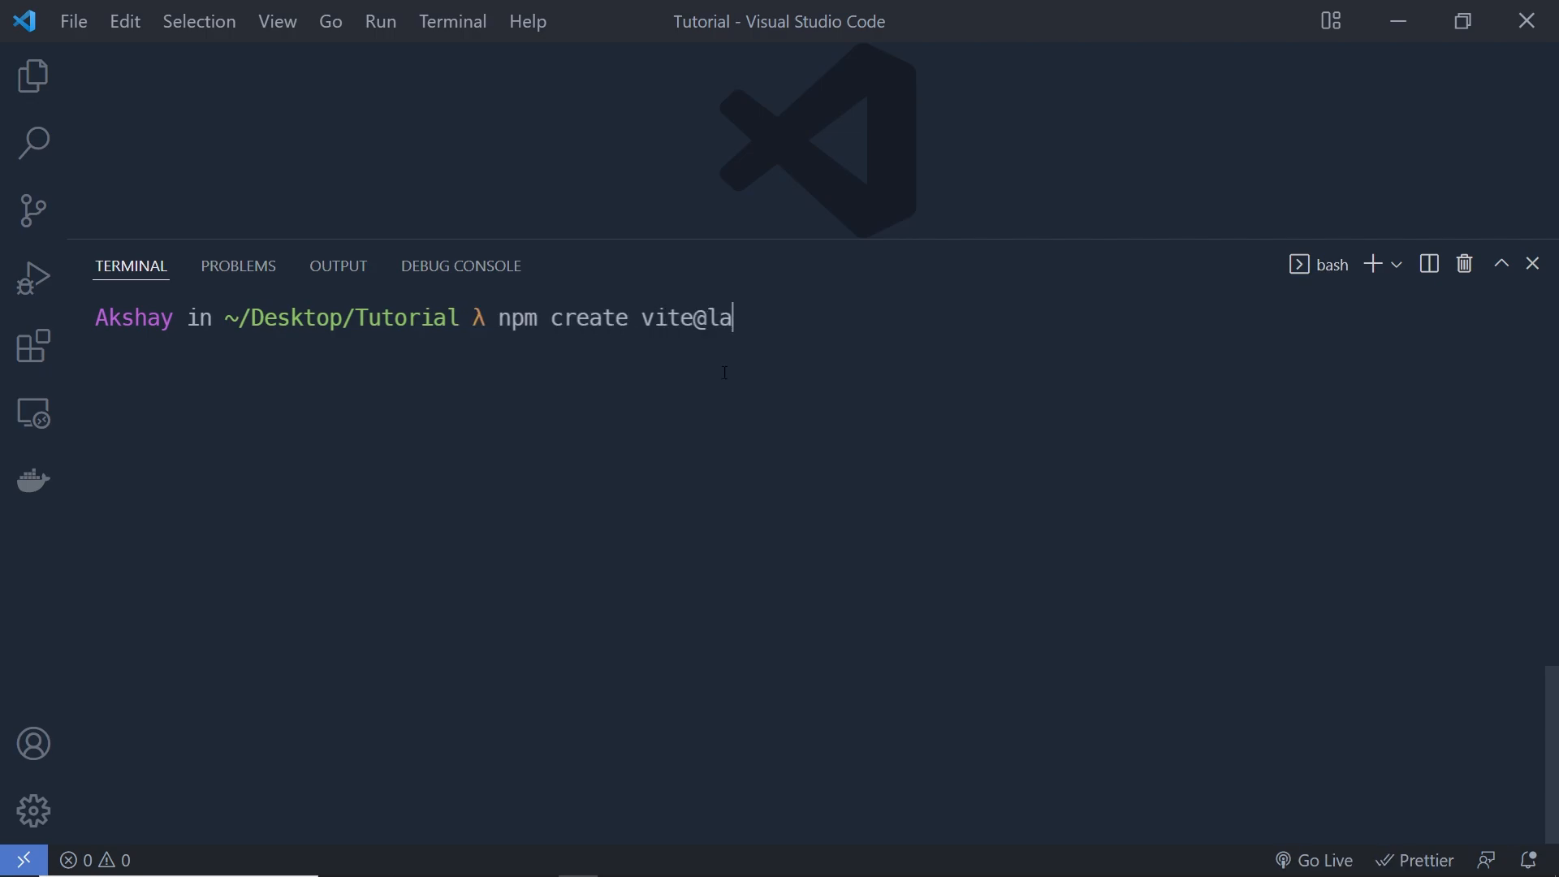
text(test)
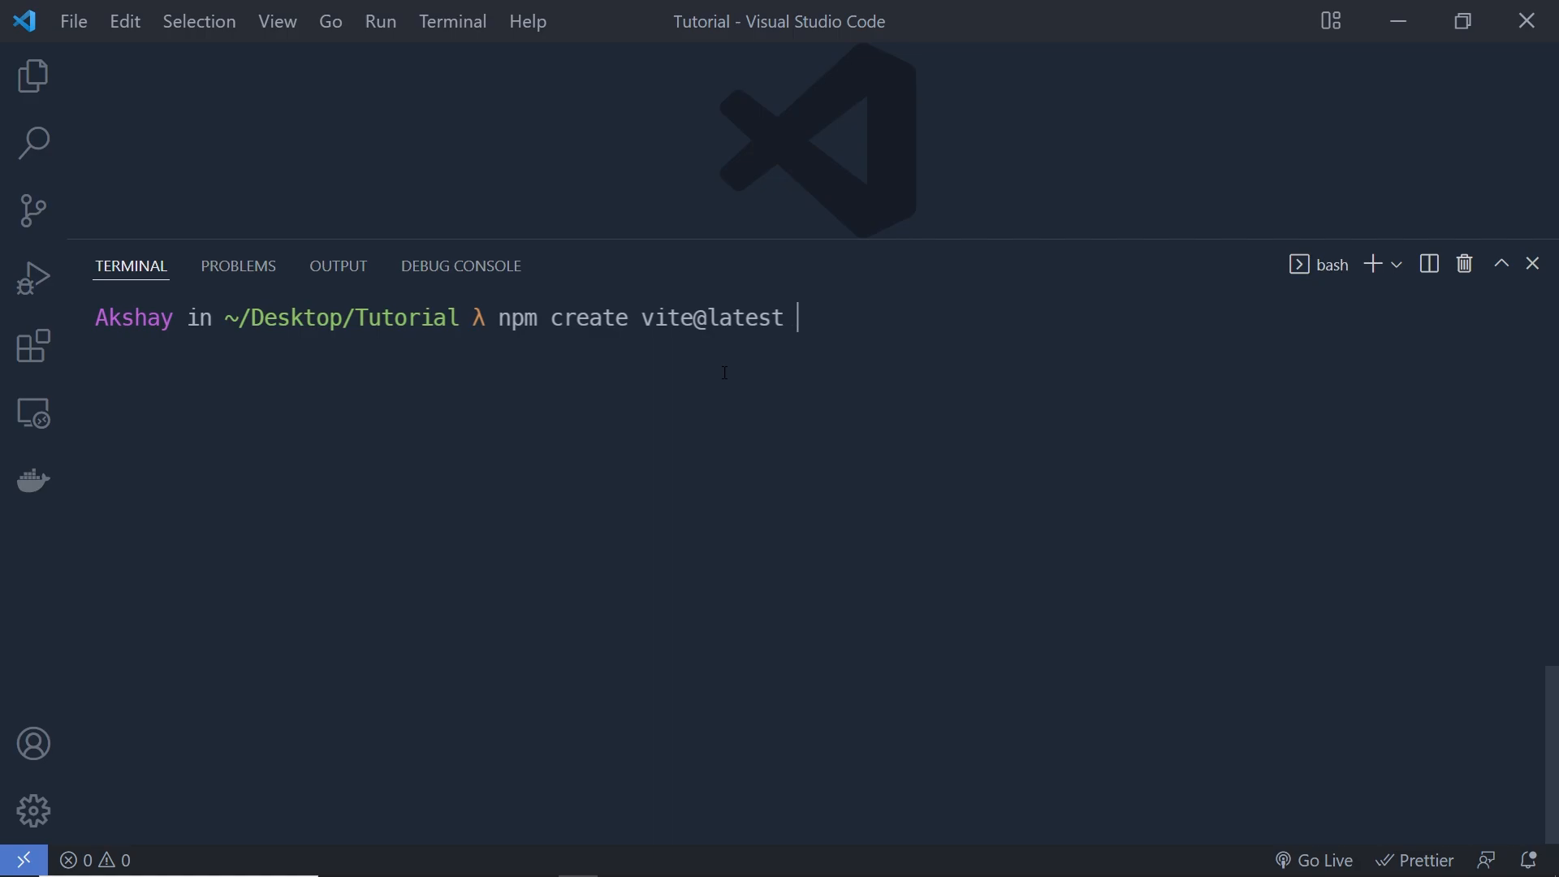
text(c)
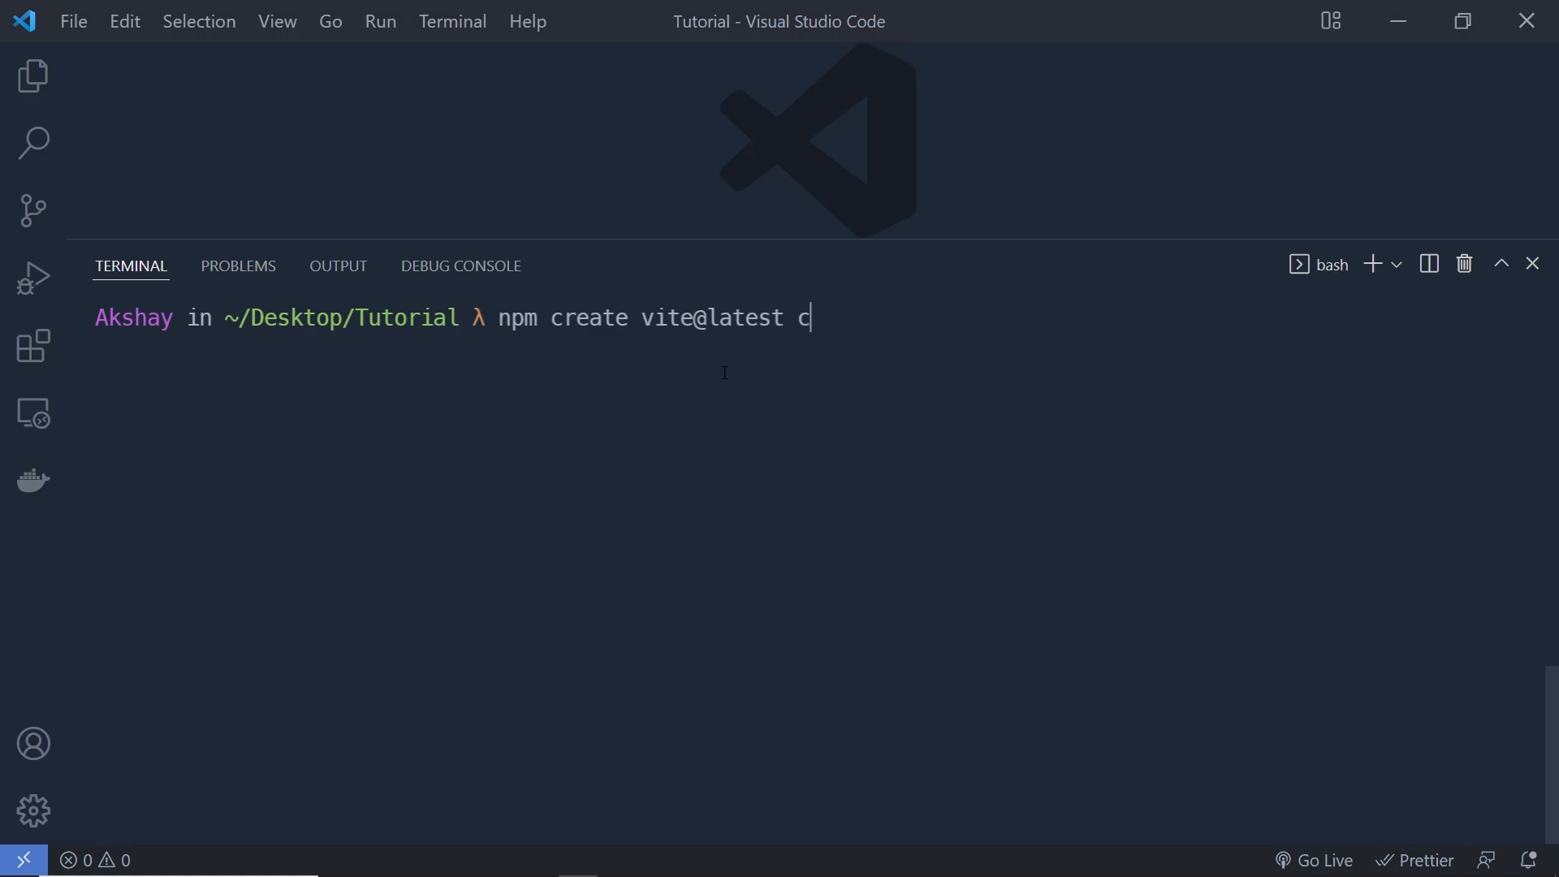
text(eact-app)
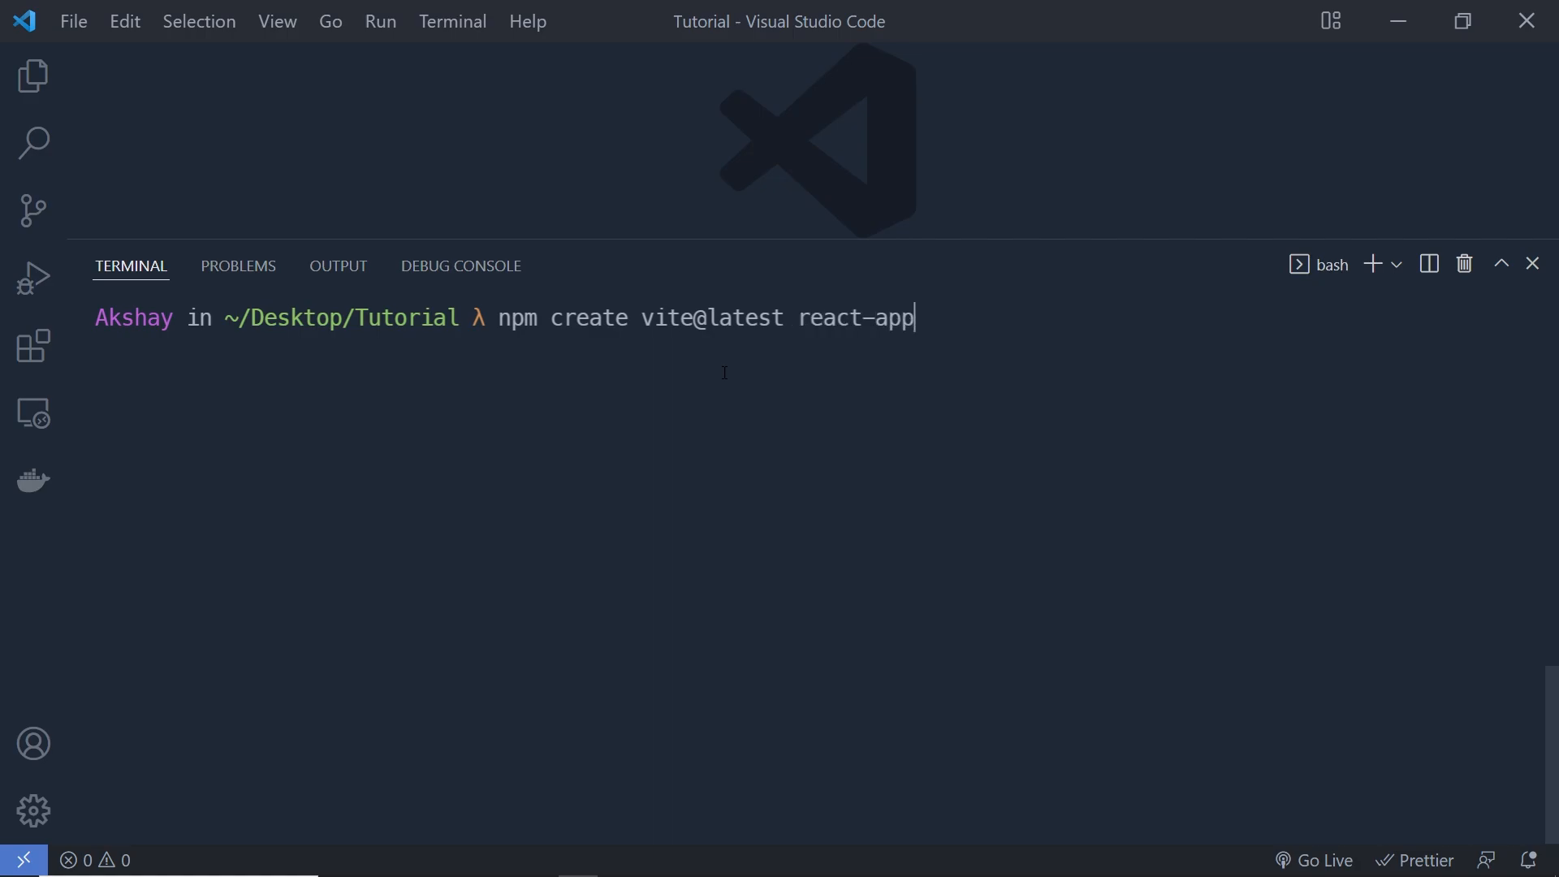
Append the -- --template react option, fixing the stray extra dashes
text(--)
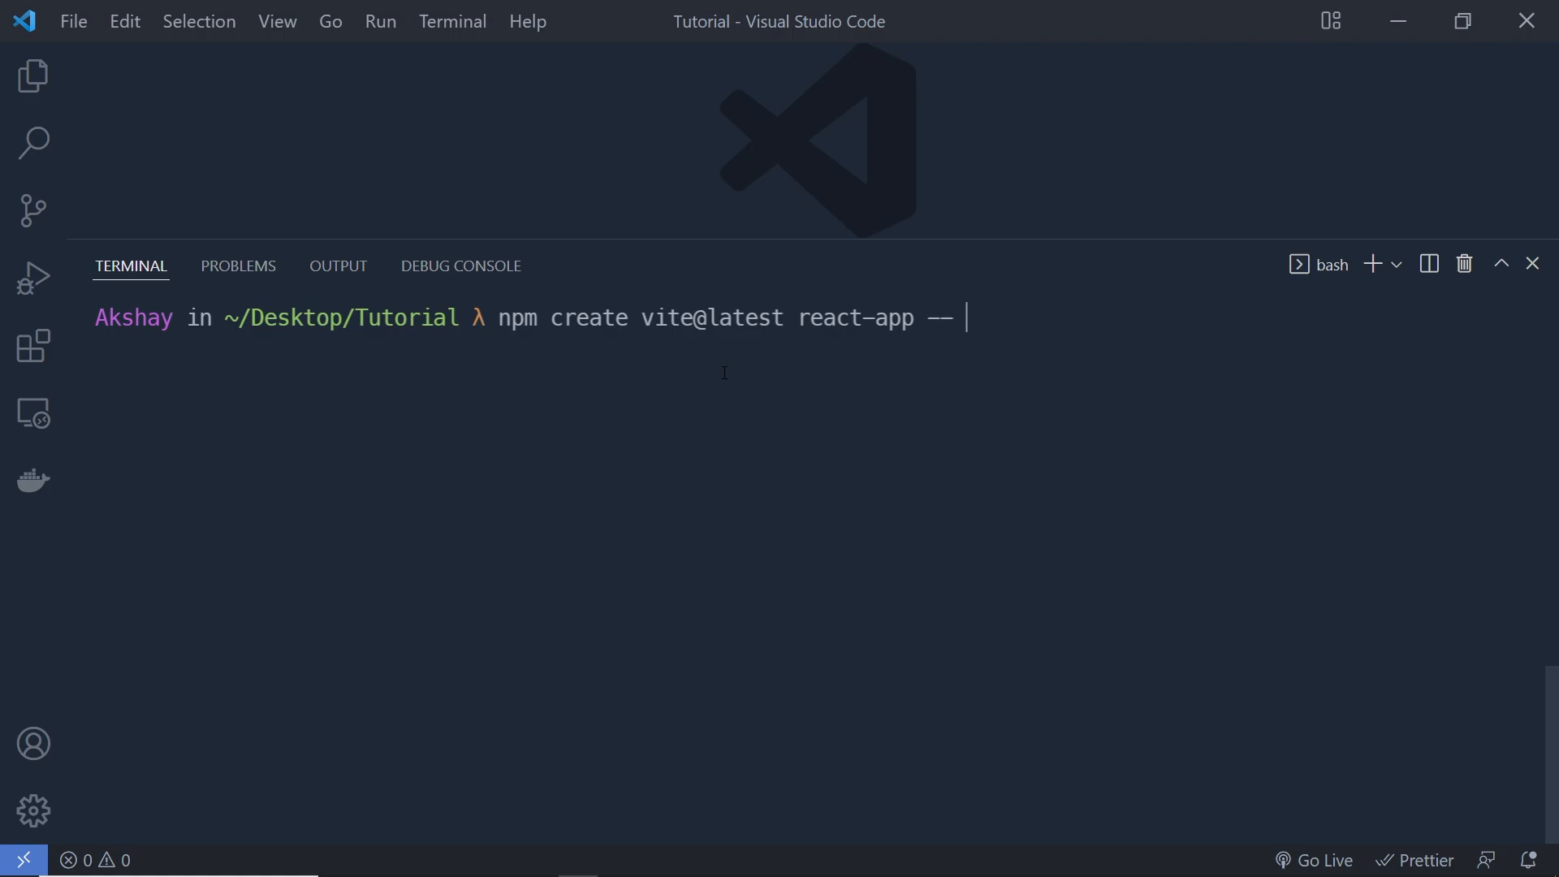
text(--)
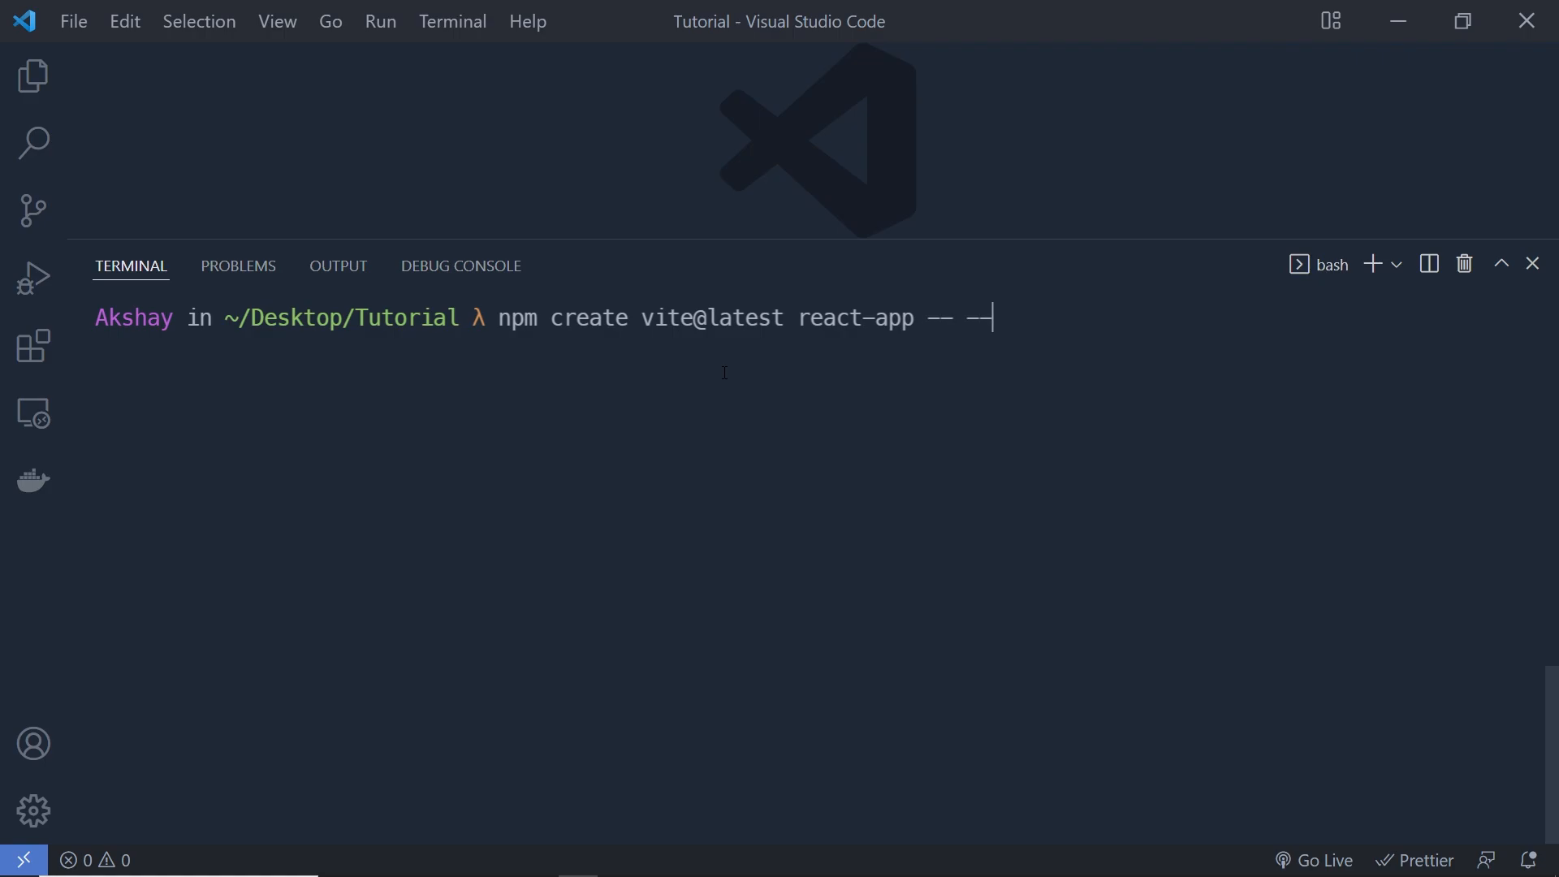
text(template)
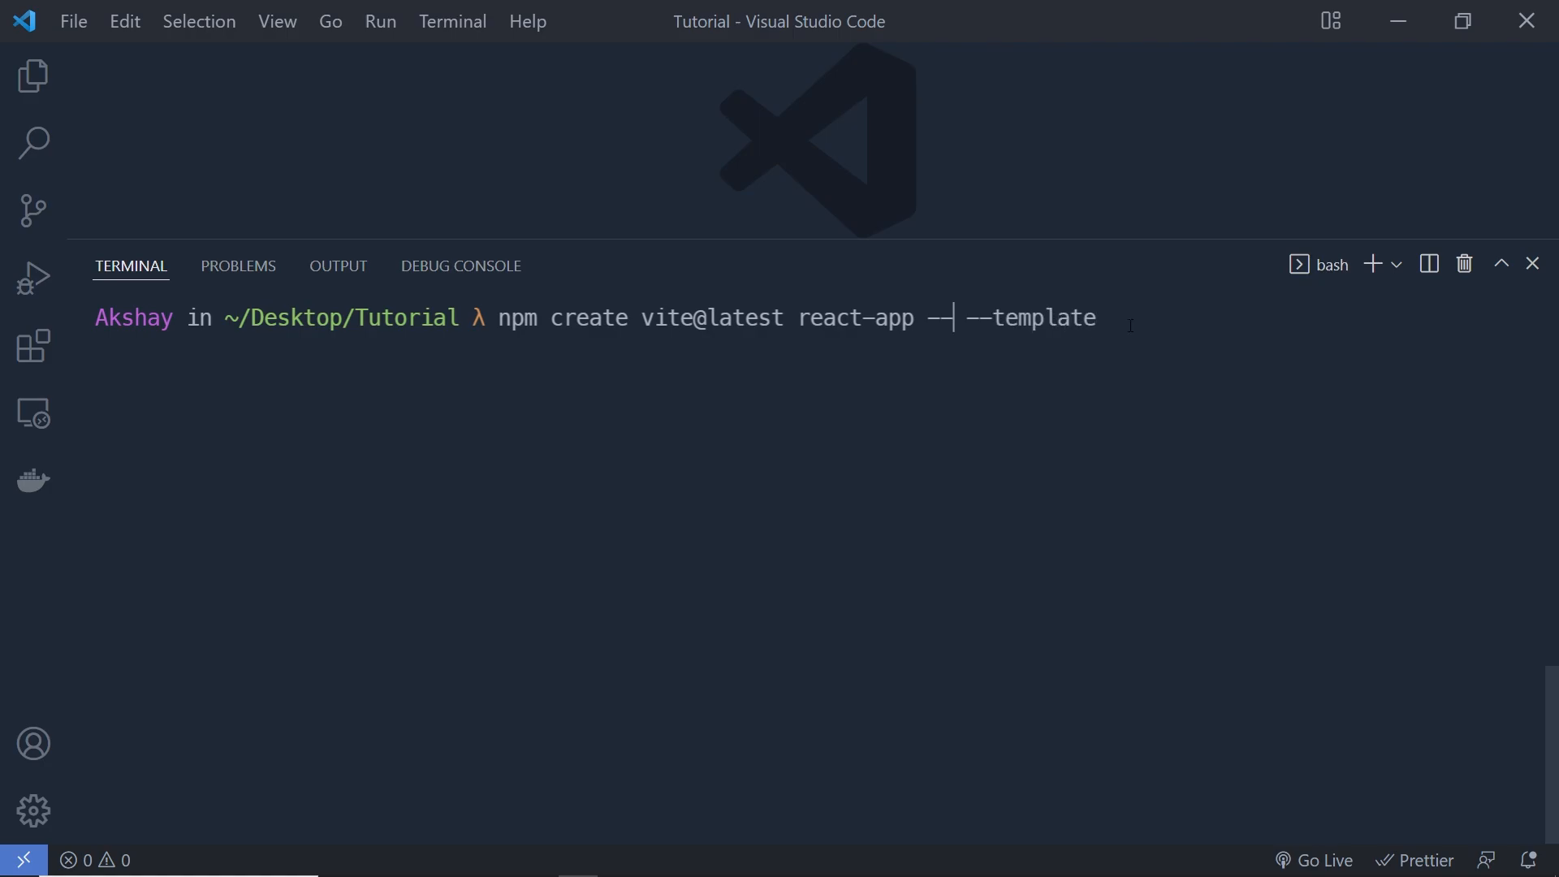
key(BackSpace)
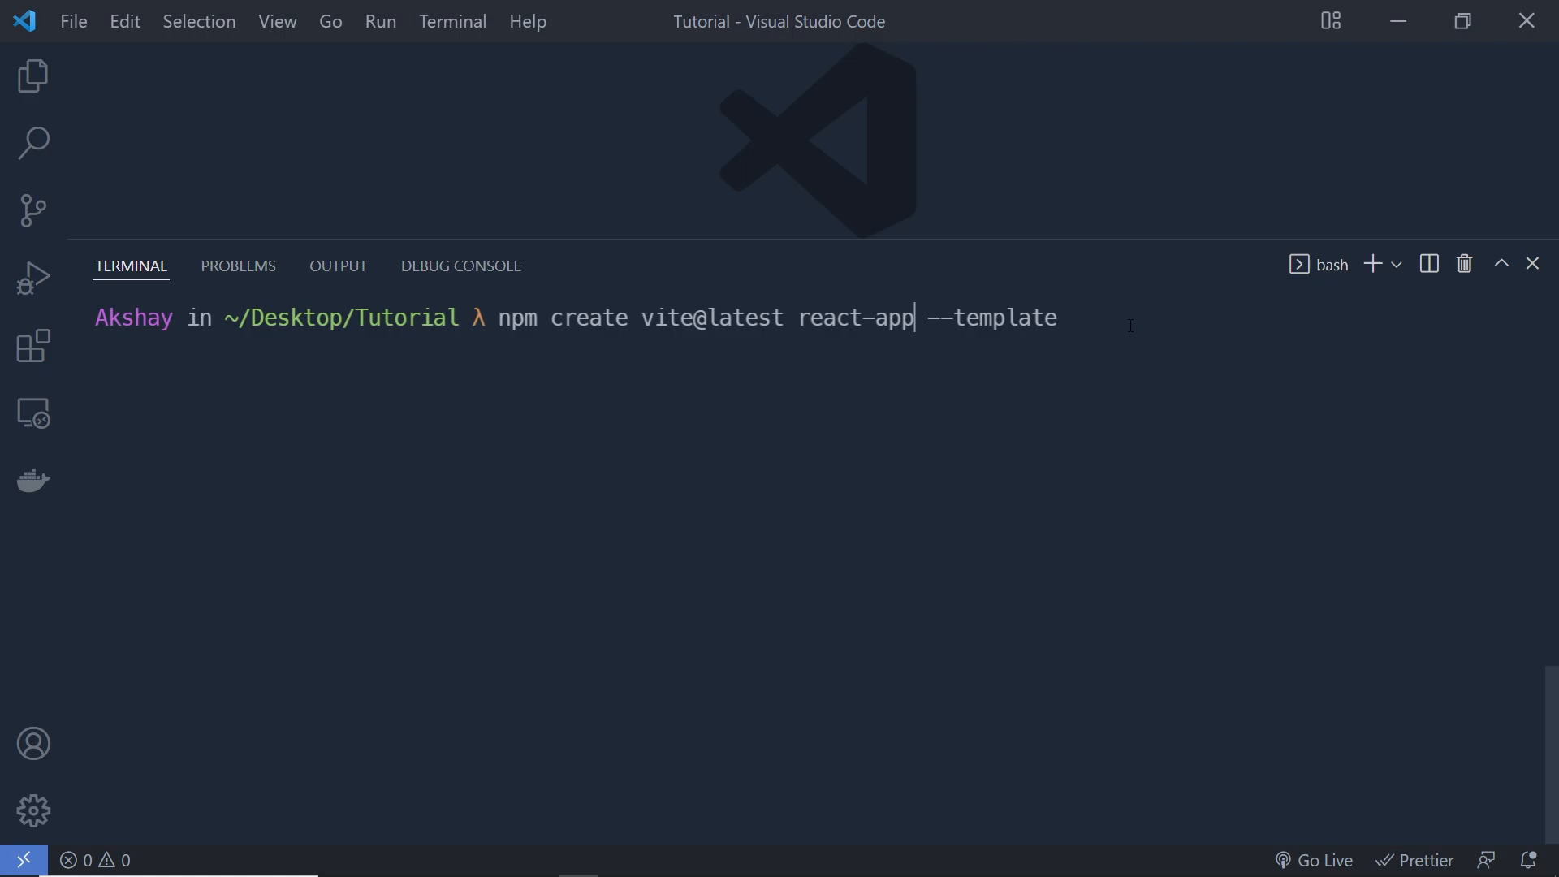
text(--)
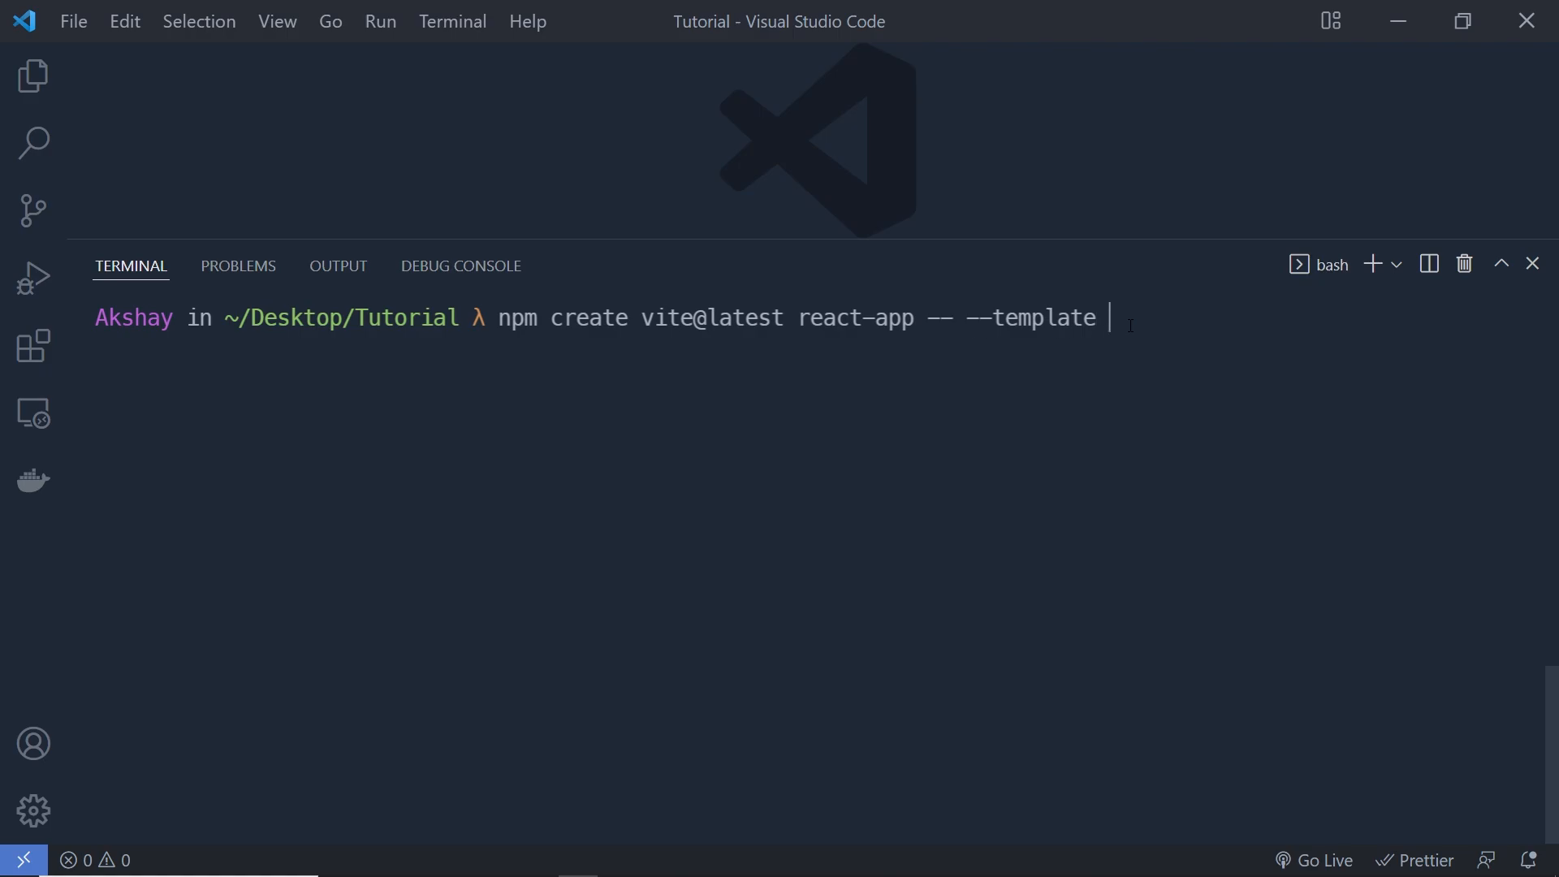
text(react)
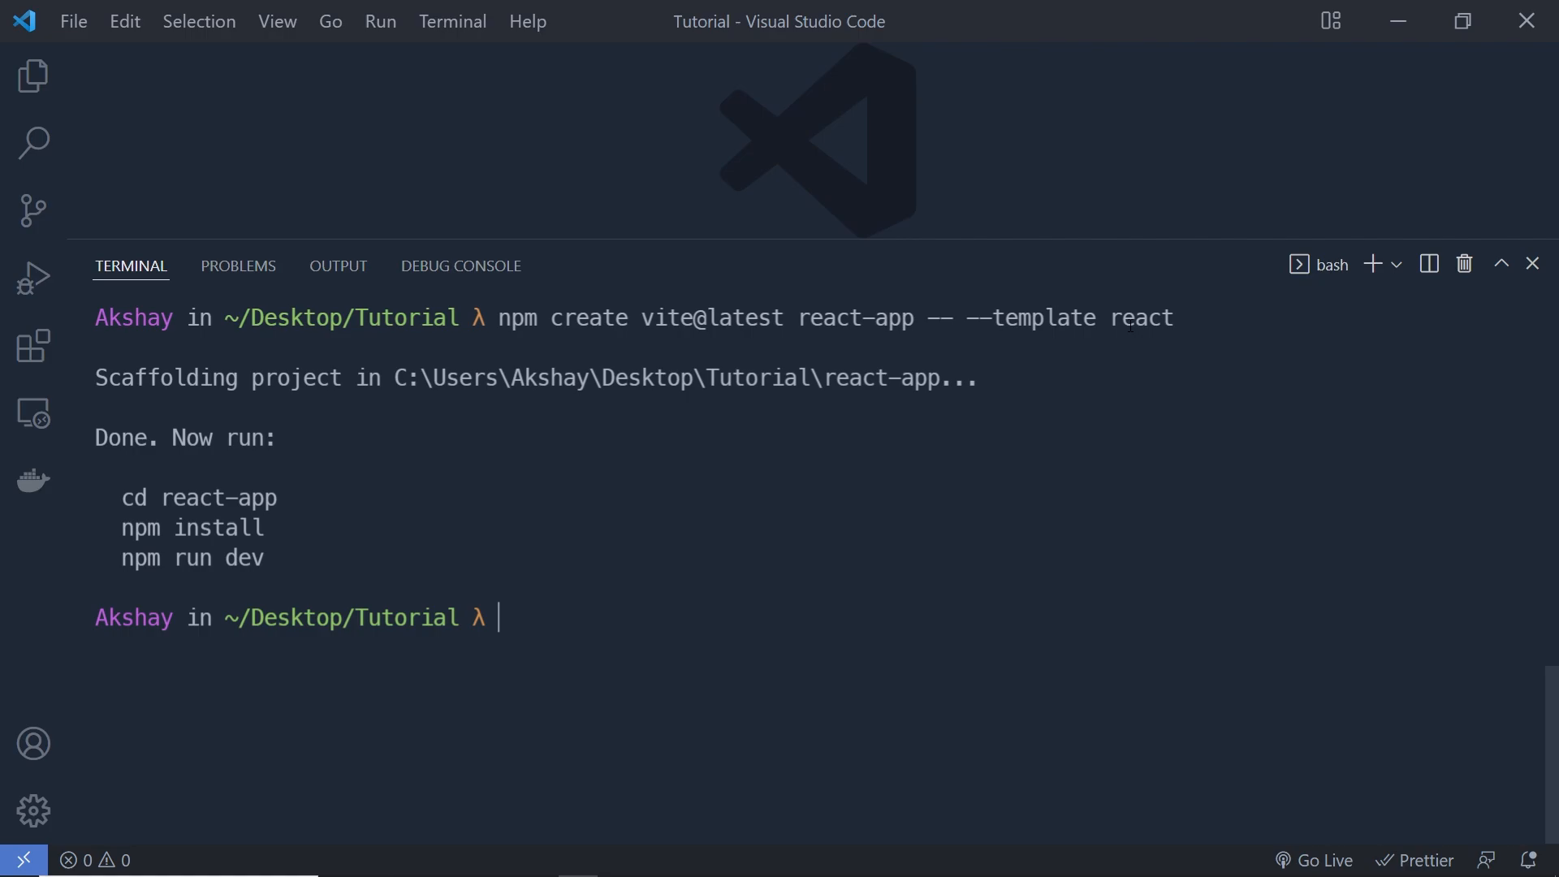
Move into react-app and run npm install for its dependencies
text(cd react-app)
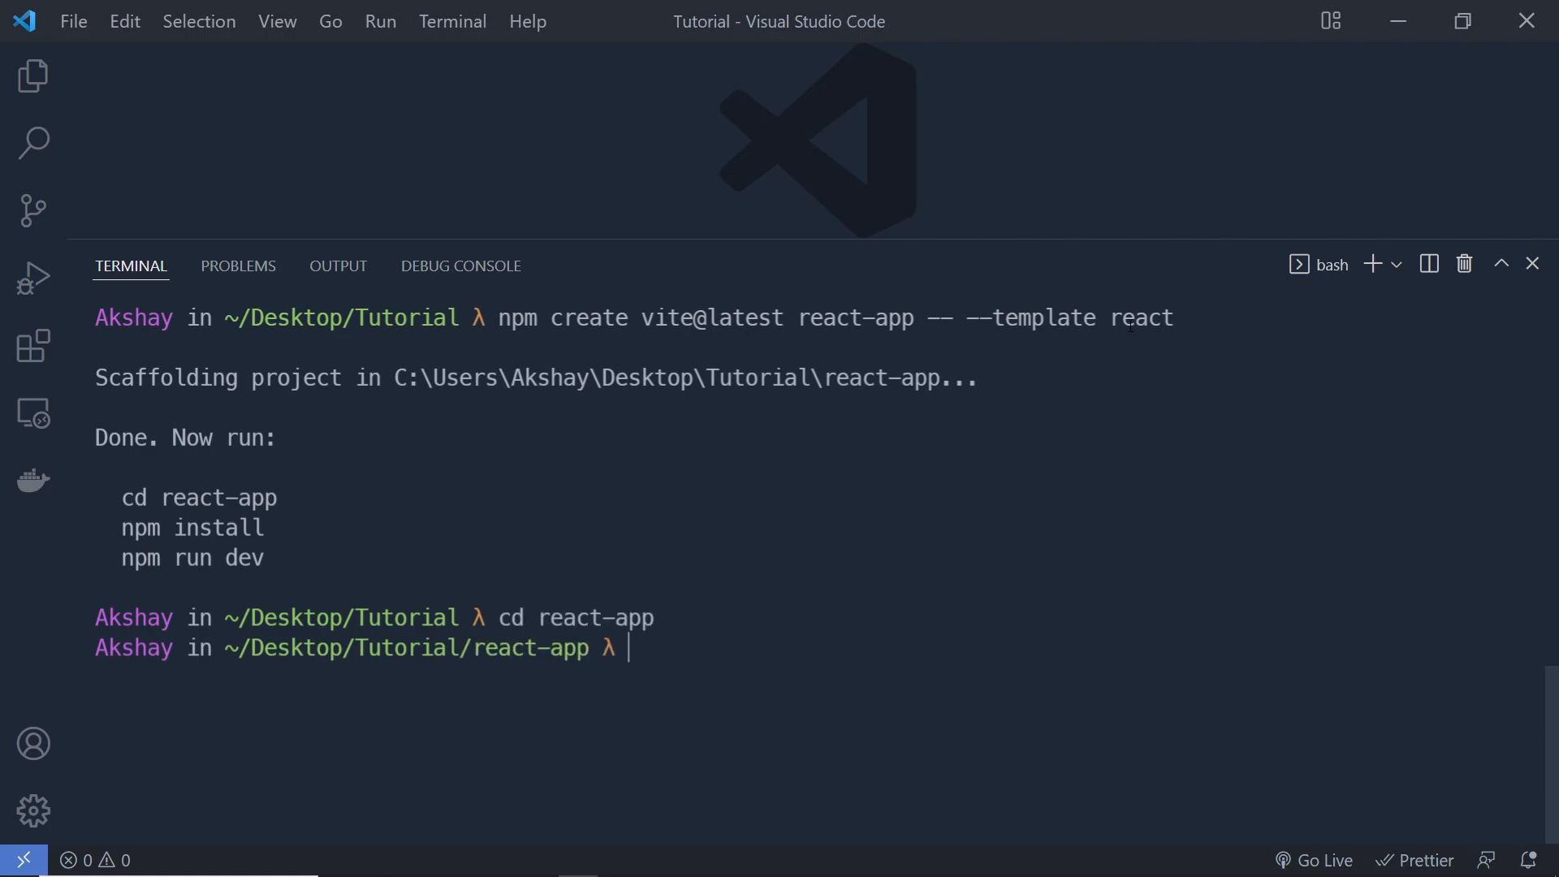
text(npm i)
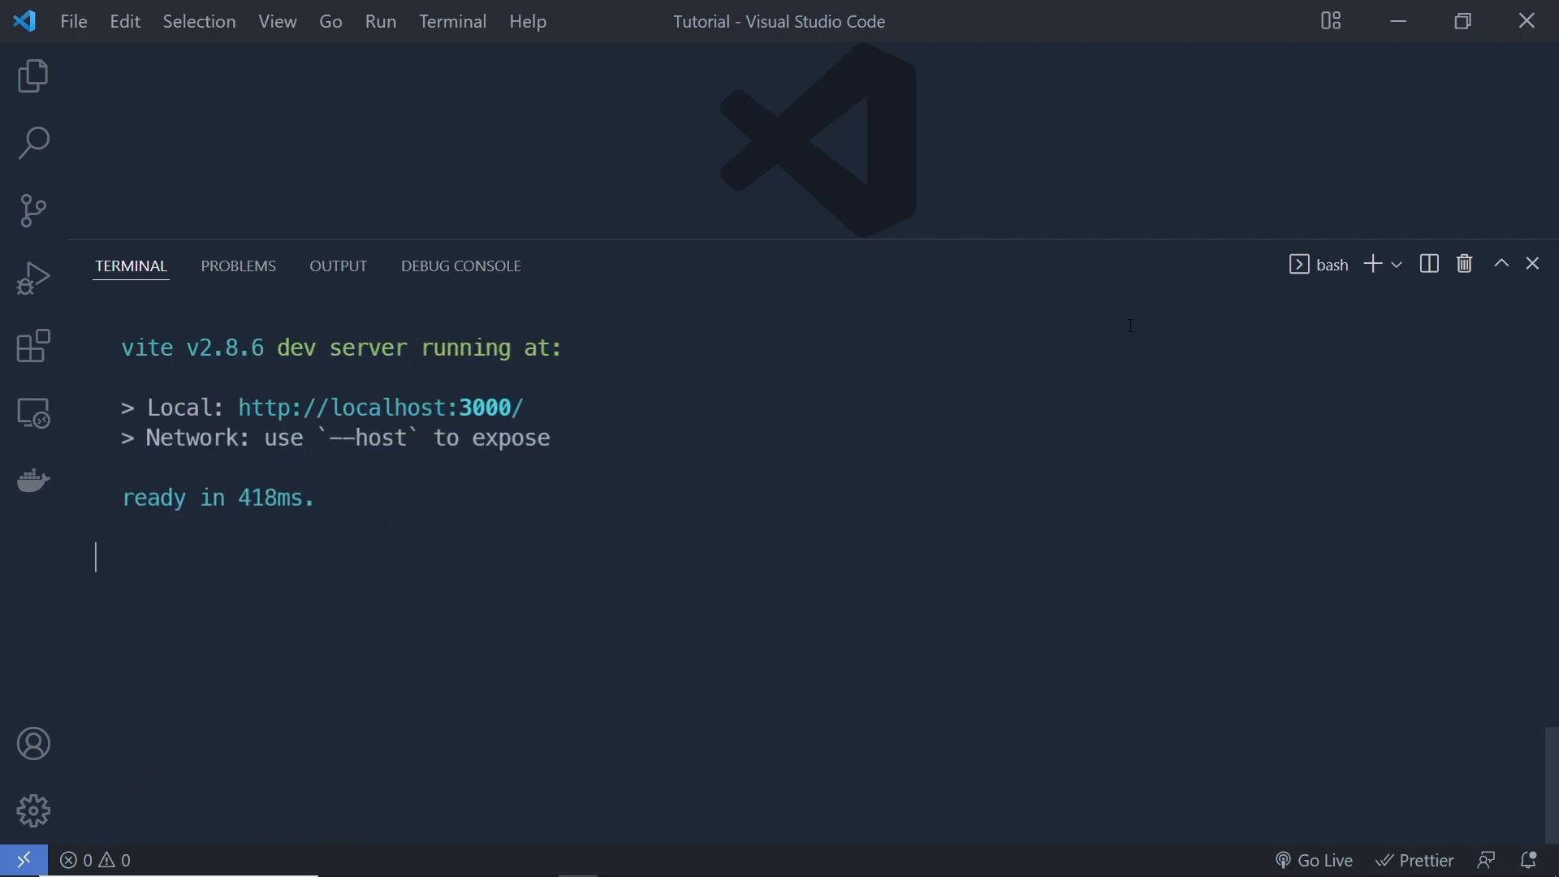
mouse_move(378, 405)
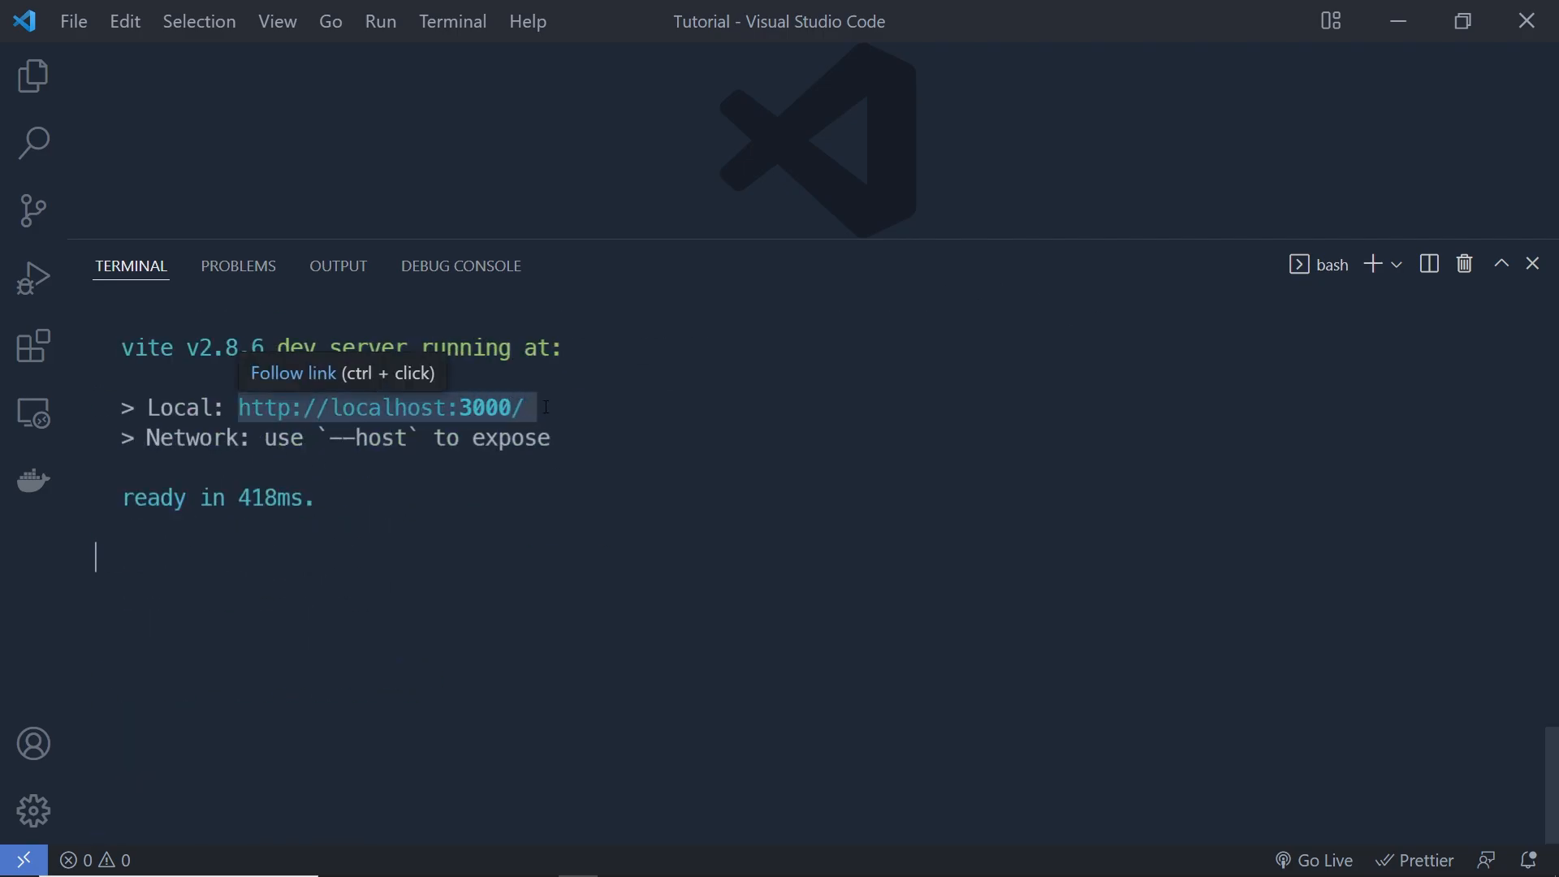
mouse_move(659, 412)
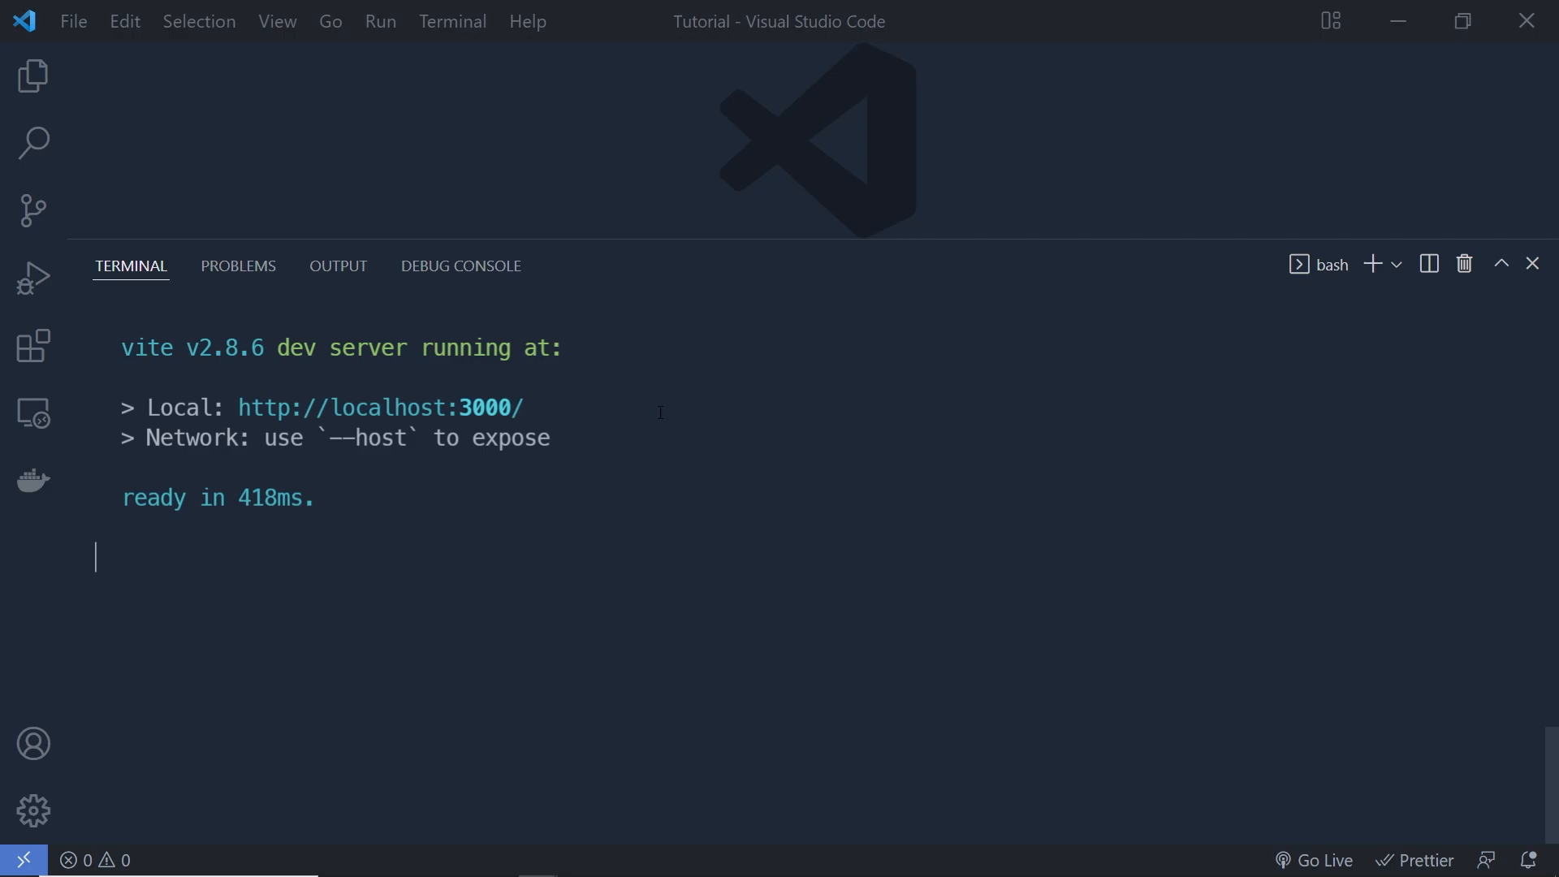